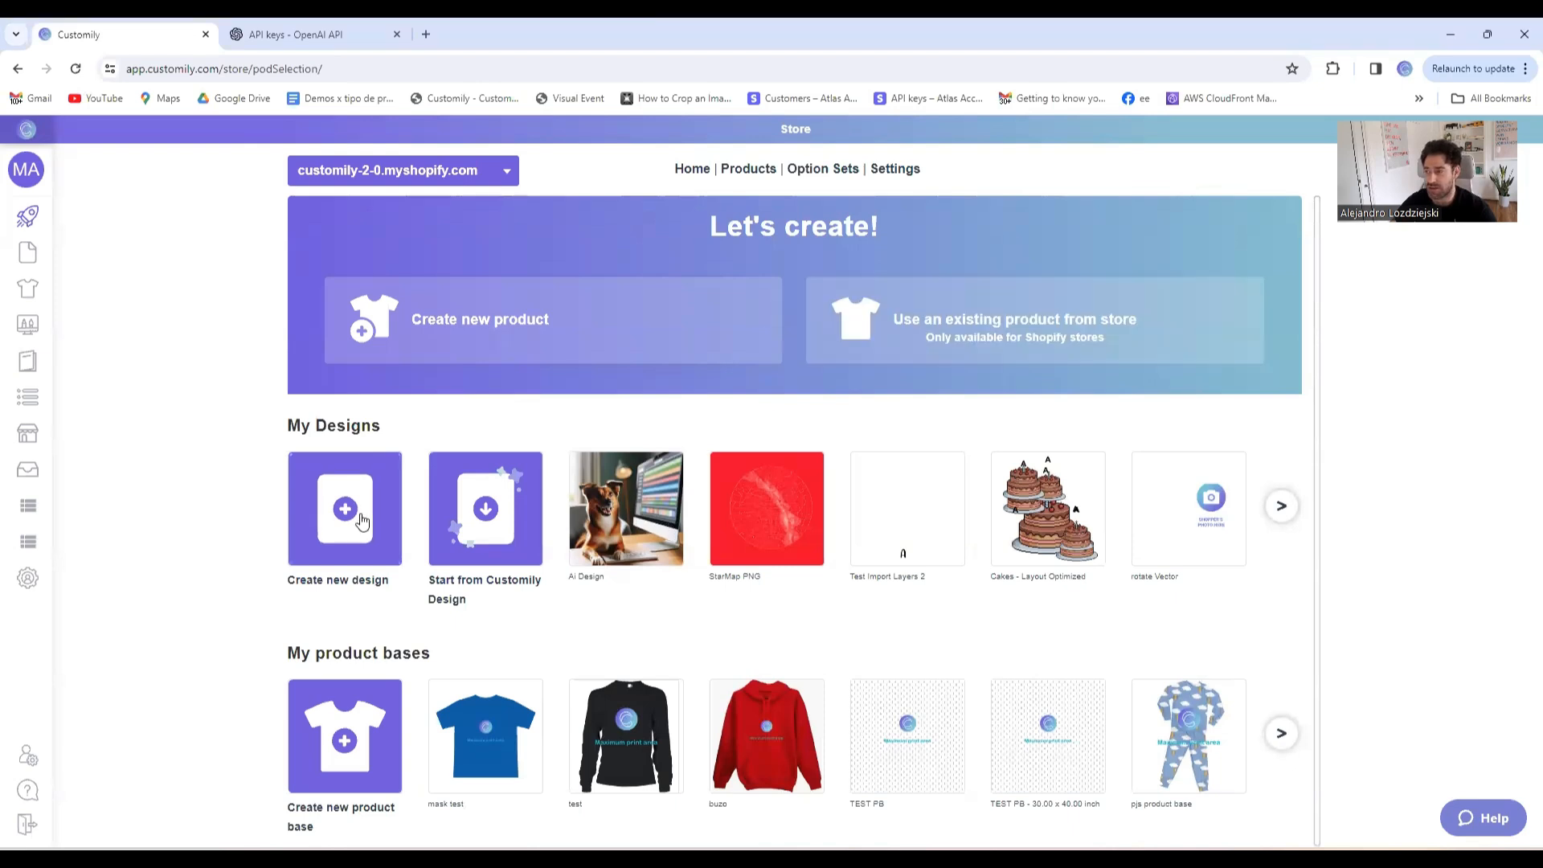
Create a new blank design named Cool AI Design
click(344, 510)
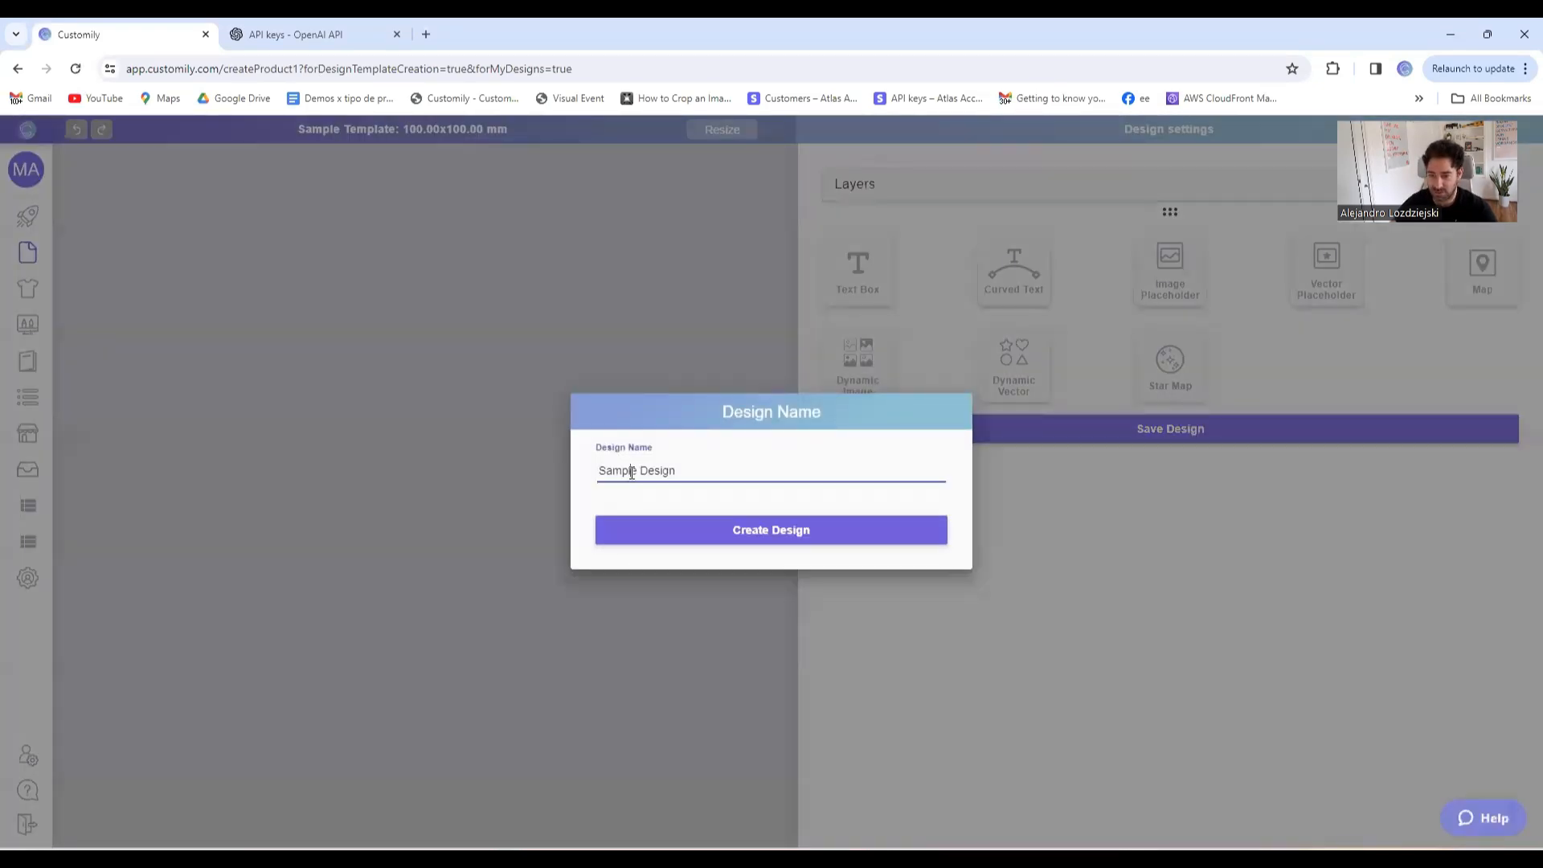
text(Cool Design)
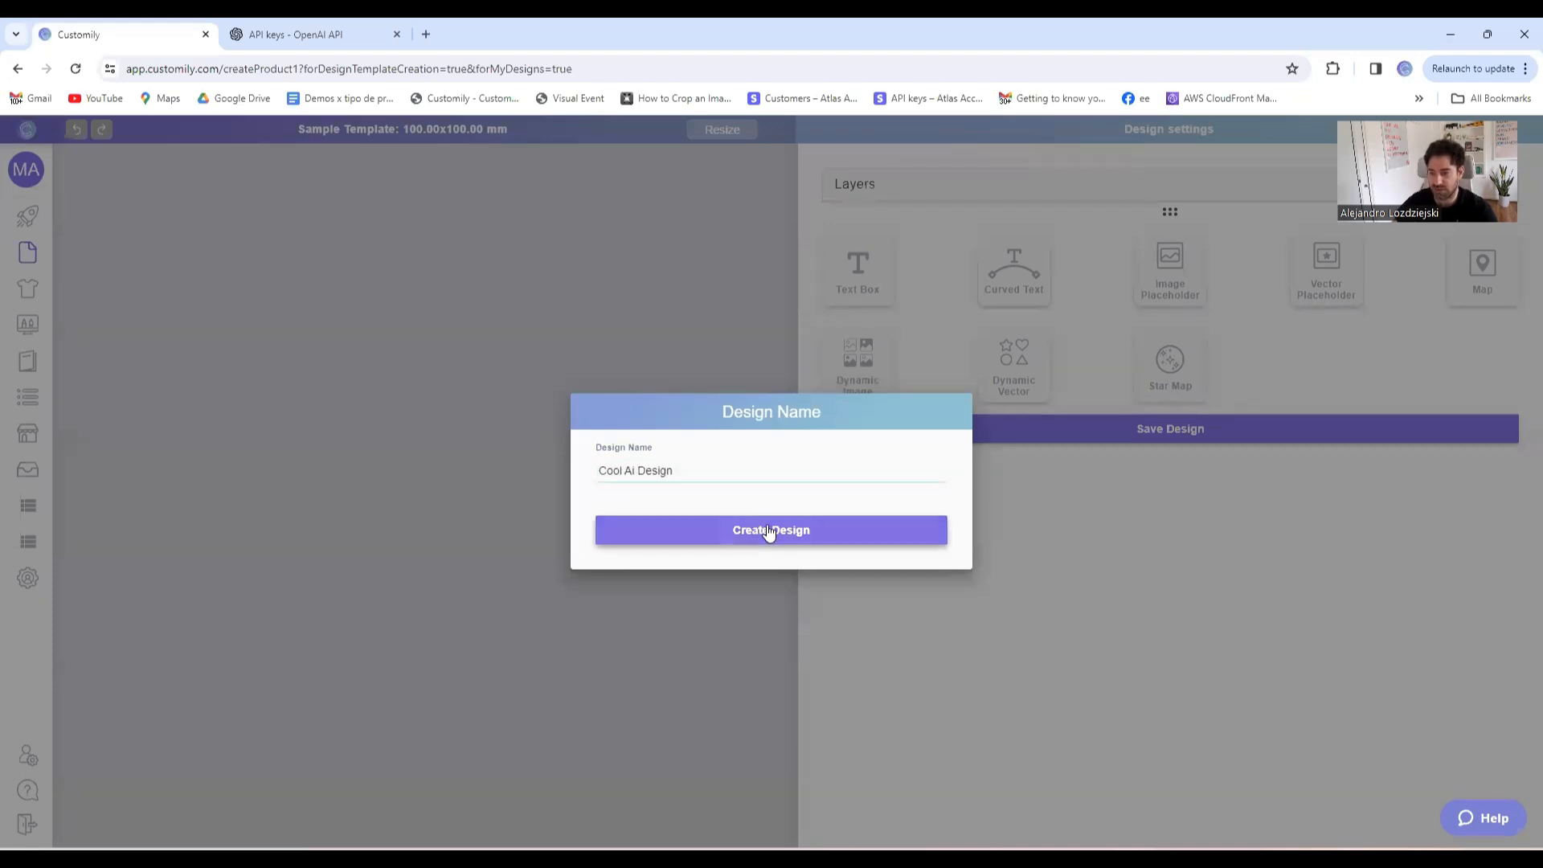
click(769, 529)
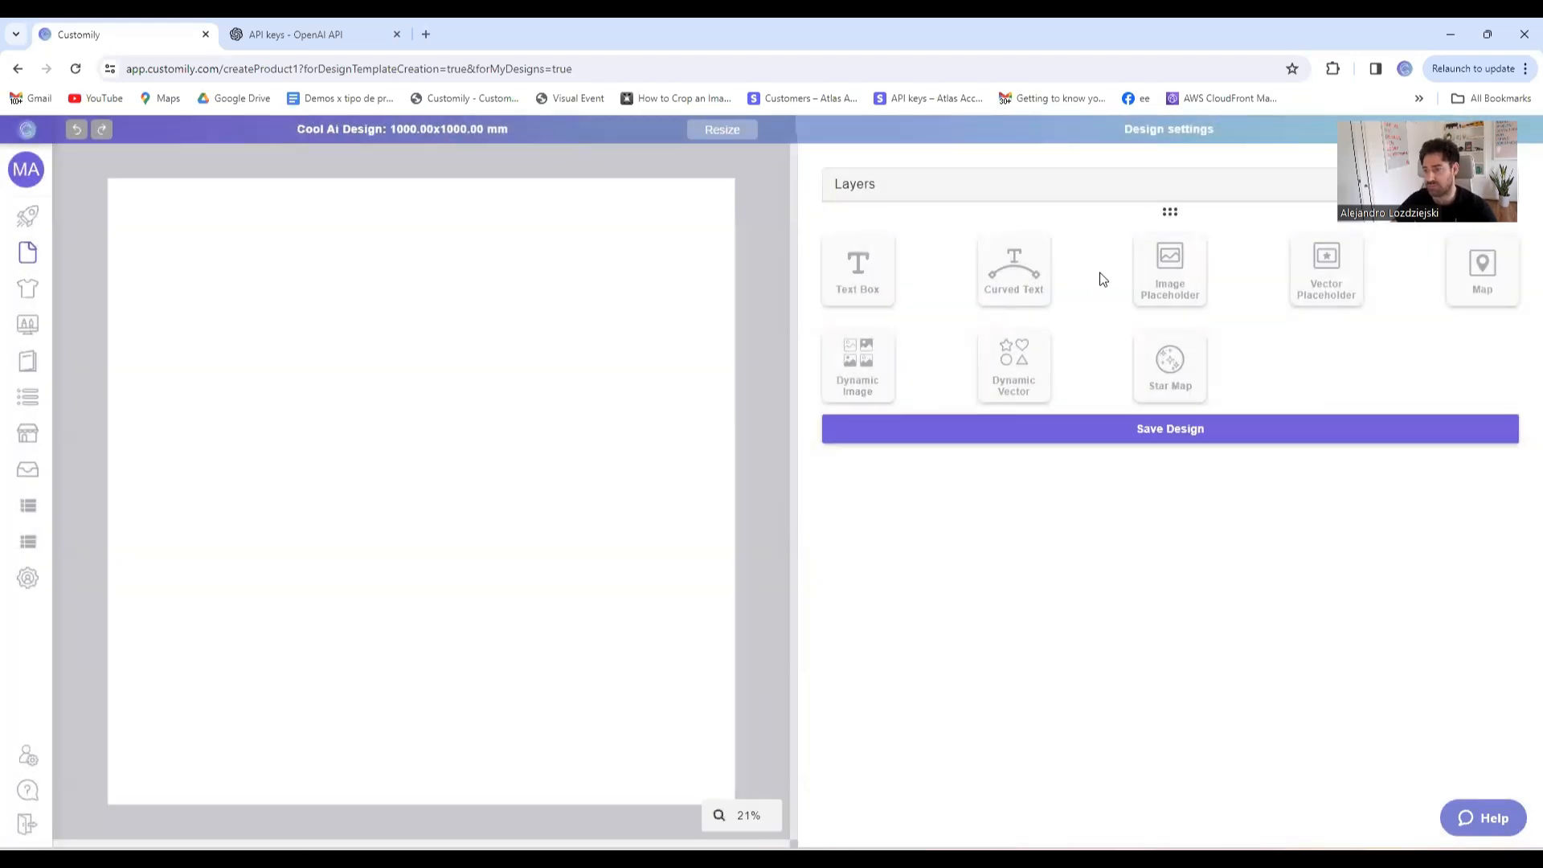
Add an image placeholder with Text to image with Open AI (Beta) enabled, then follow the API key link
click(1168, 270)
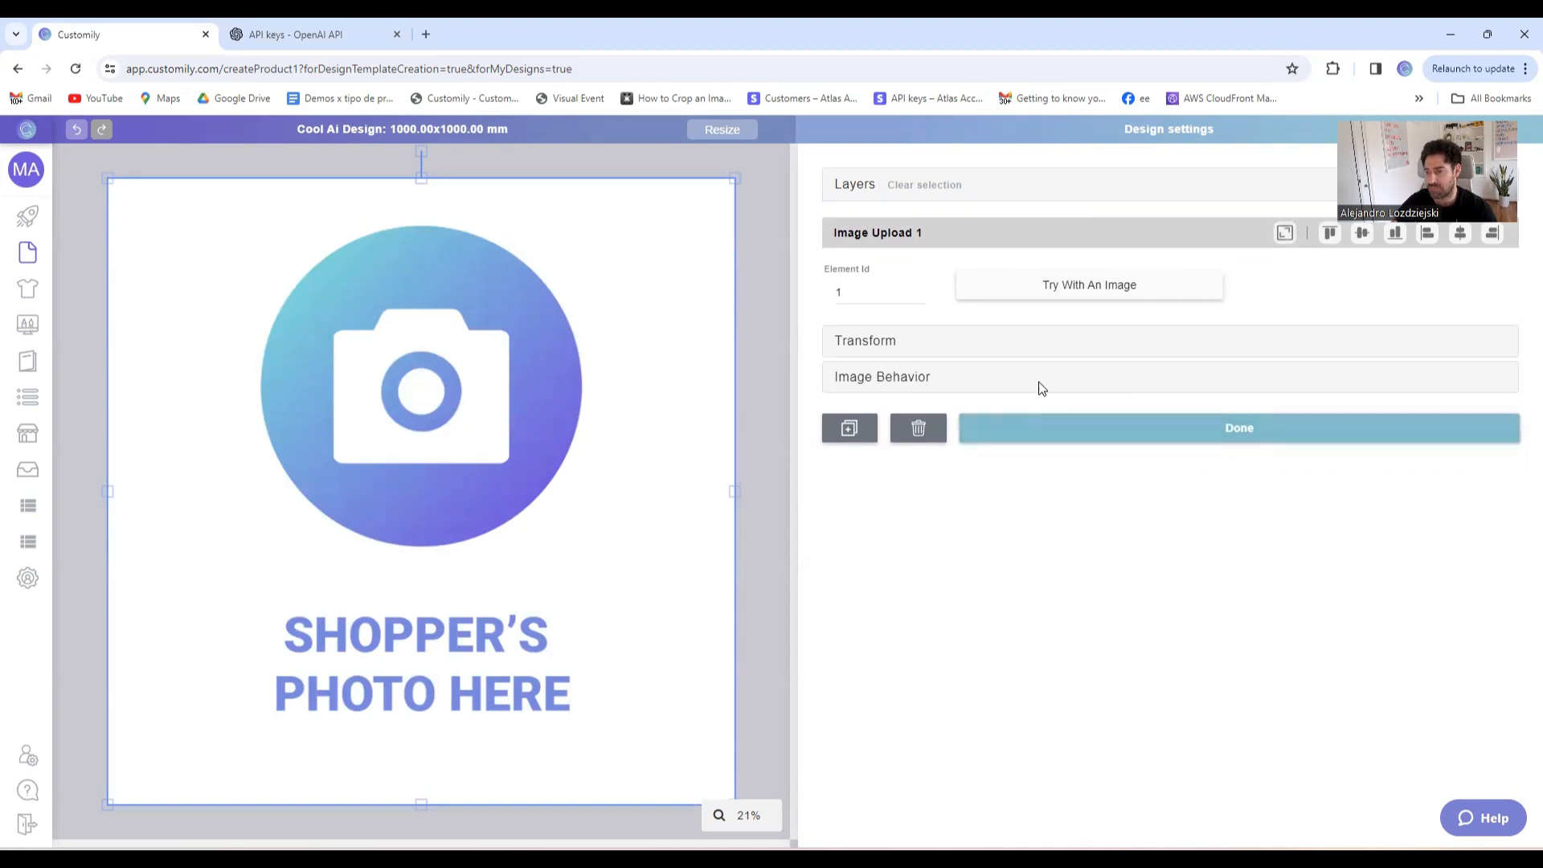
click(882, 376)
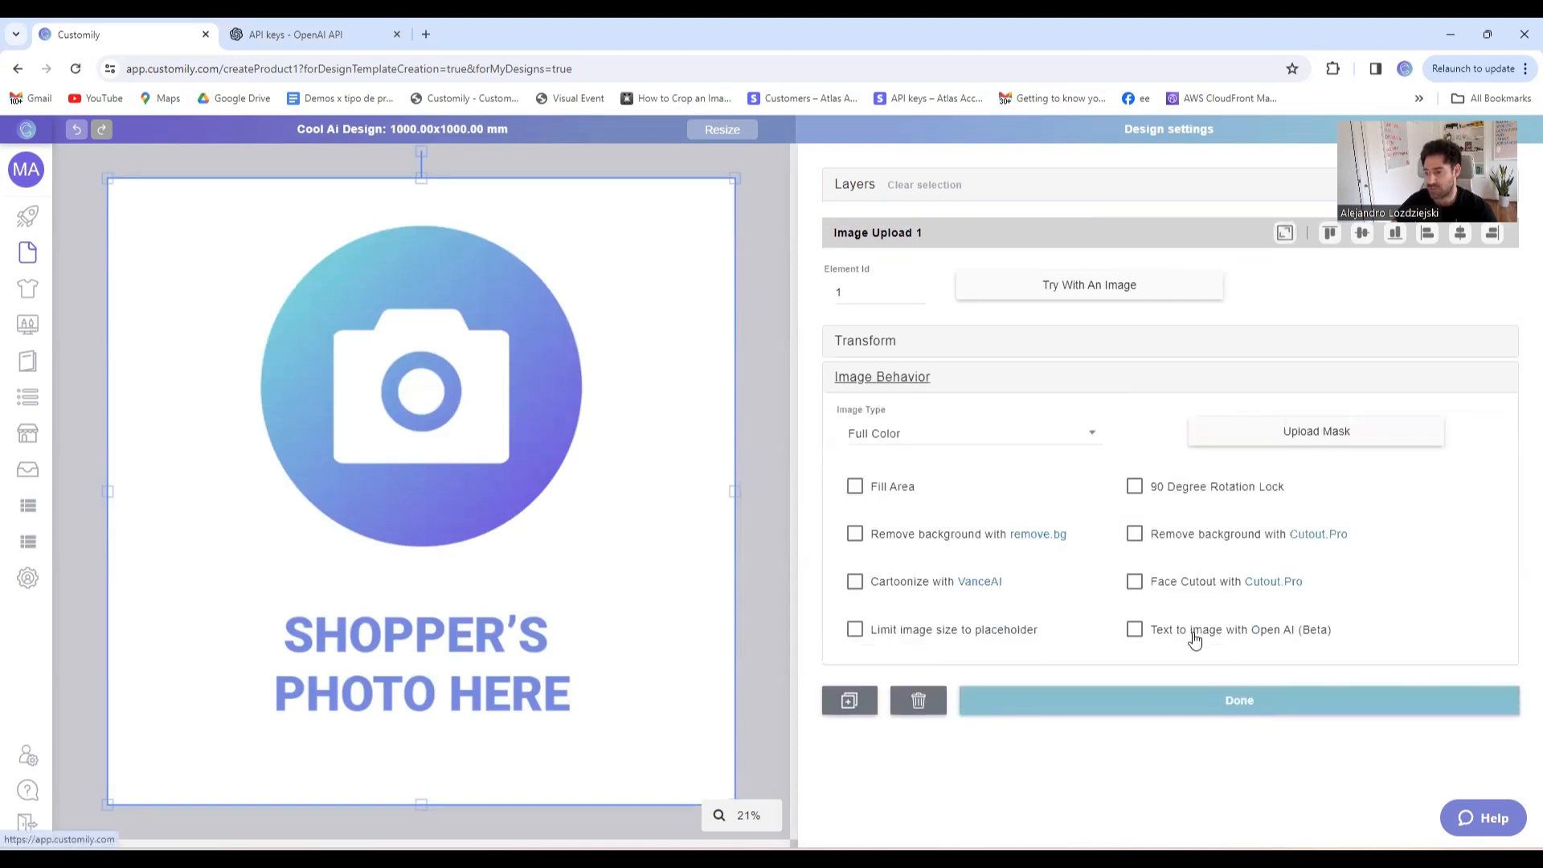
mouse_move(1159, 643)
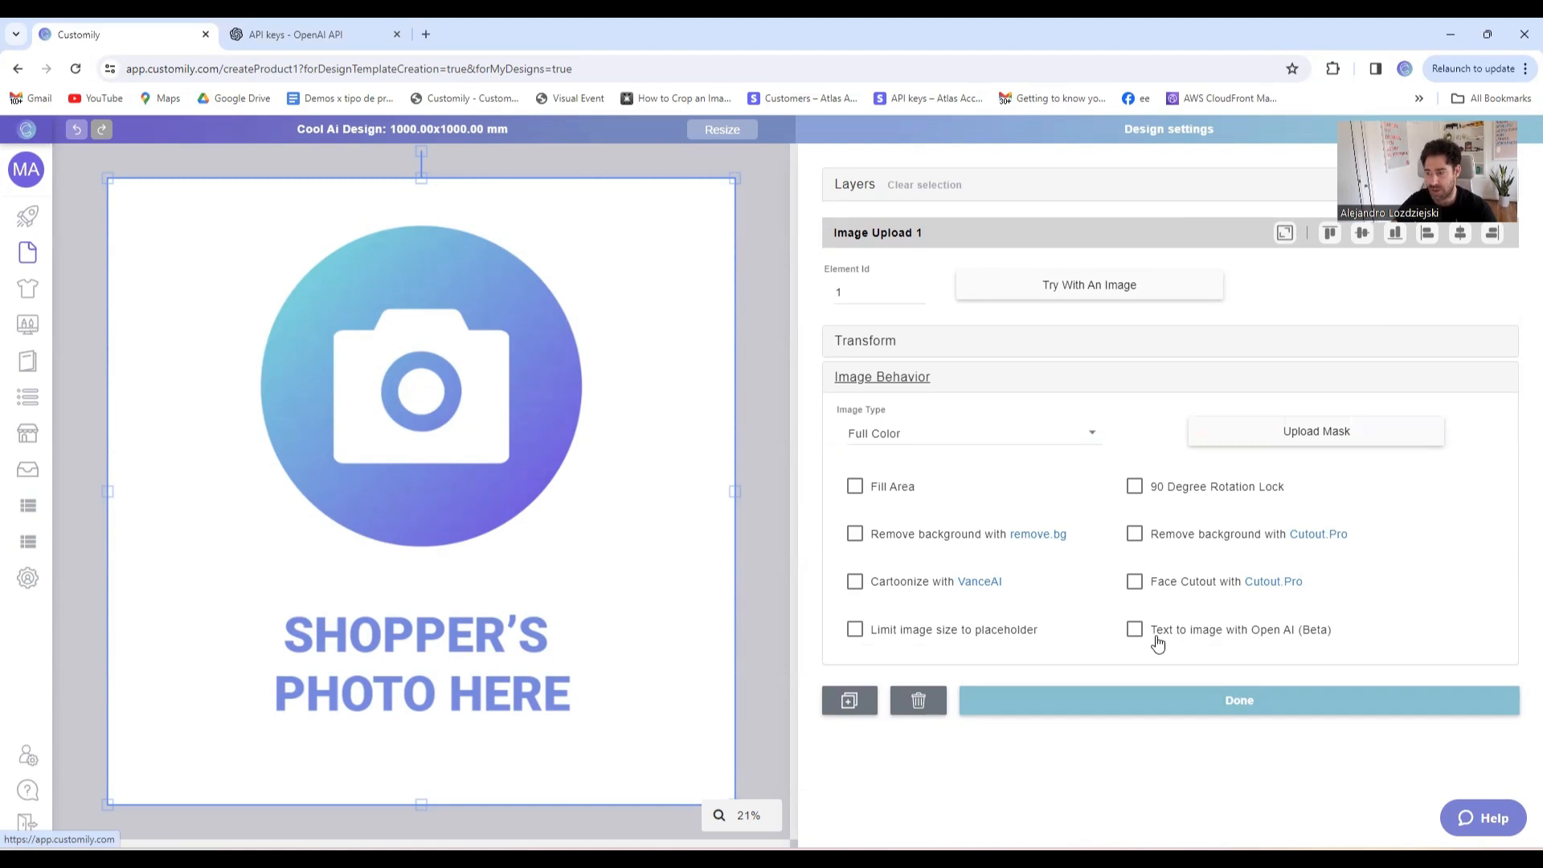
click(1133, 628)
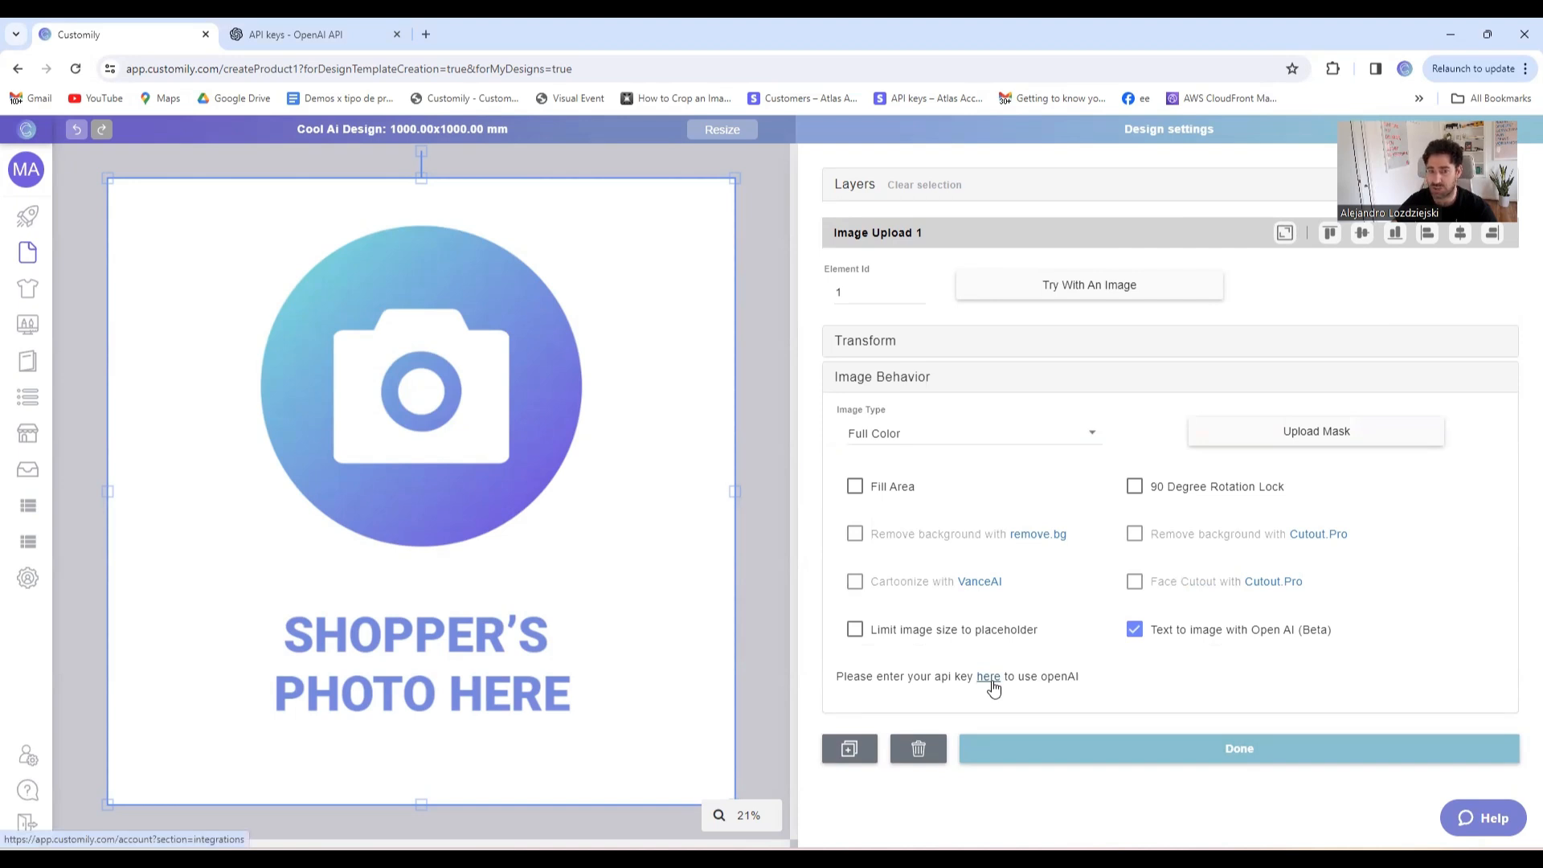
click(989, 677)
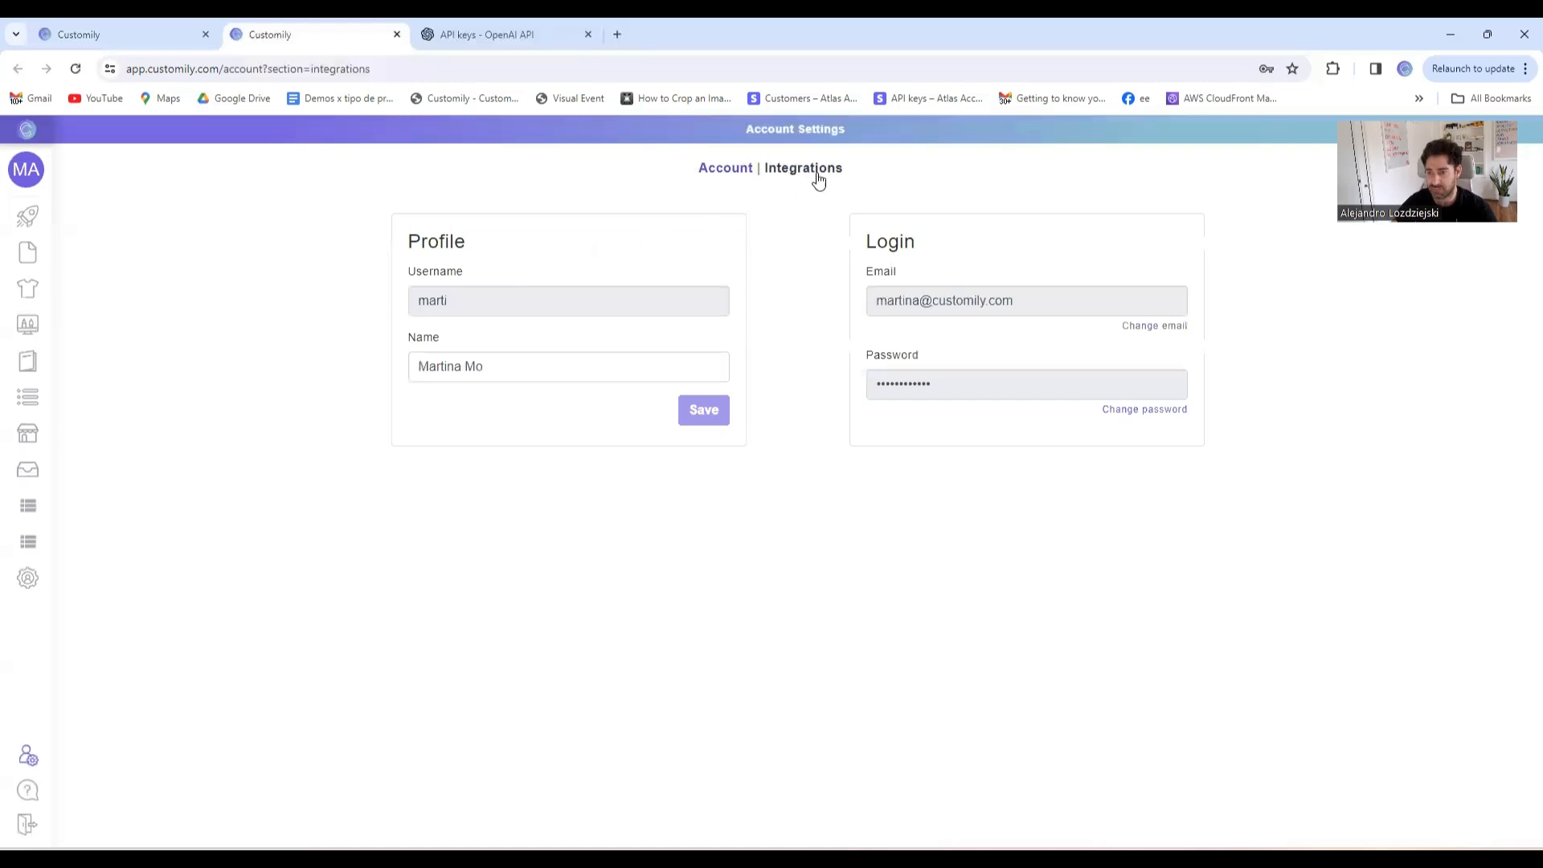
Show the Integrations settings with the empty OpenAI key field and switch to the OpenAI API keys page
click(804, 167)
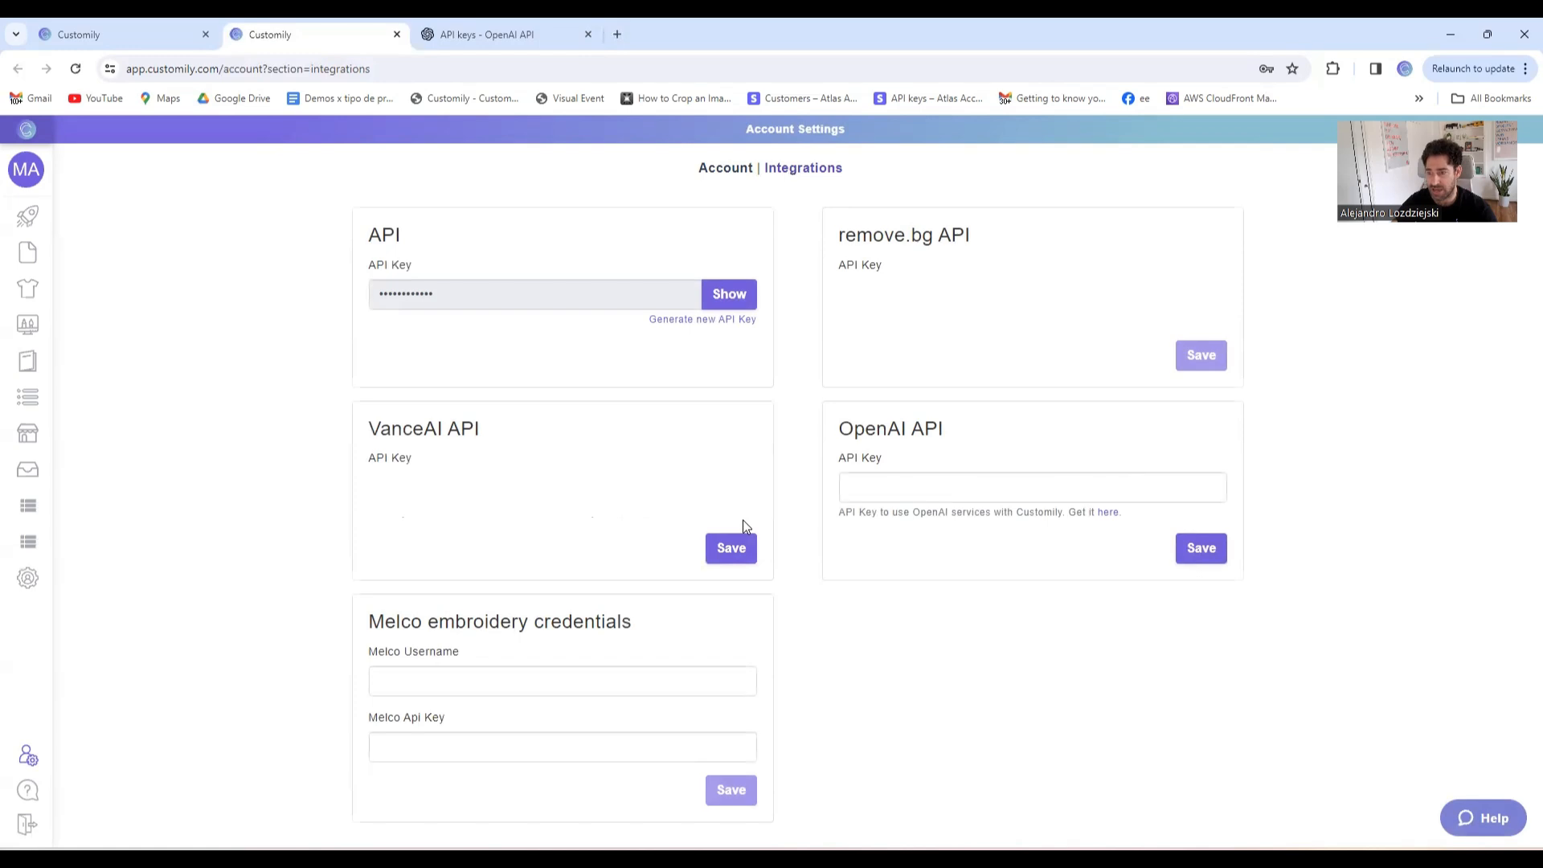
mouse_move(732, 522)
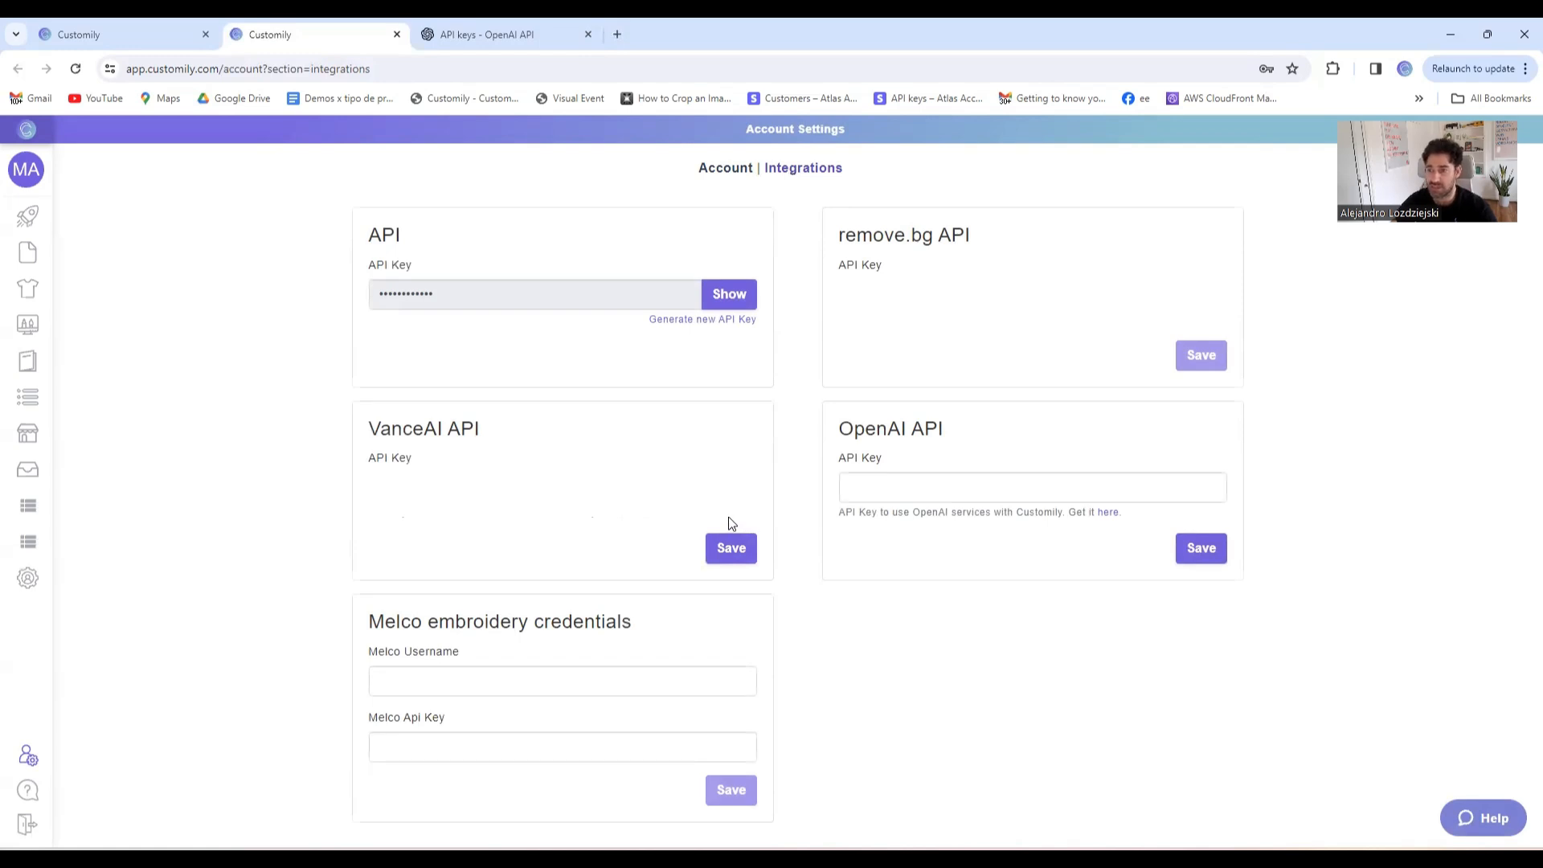
click(504, 34)
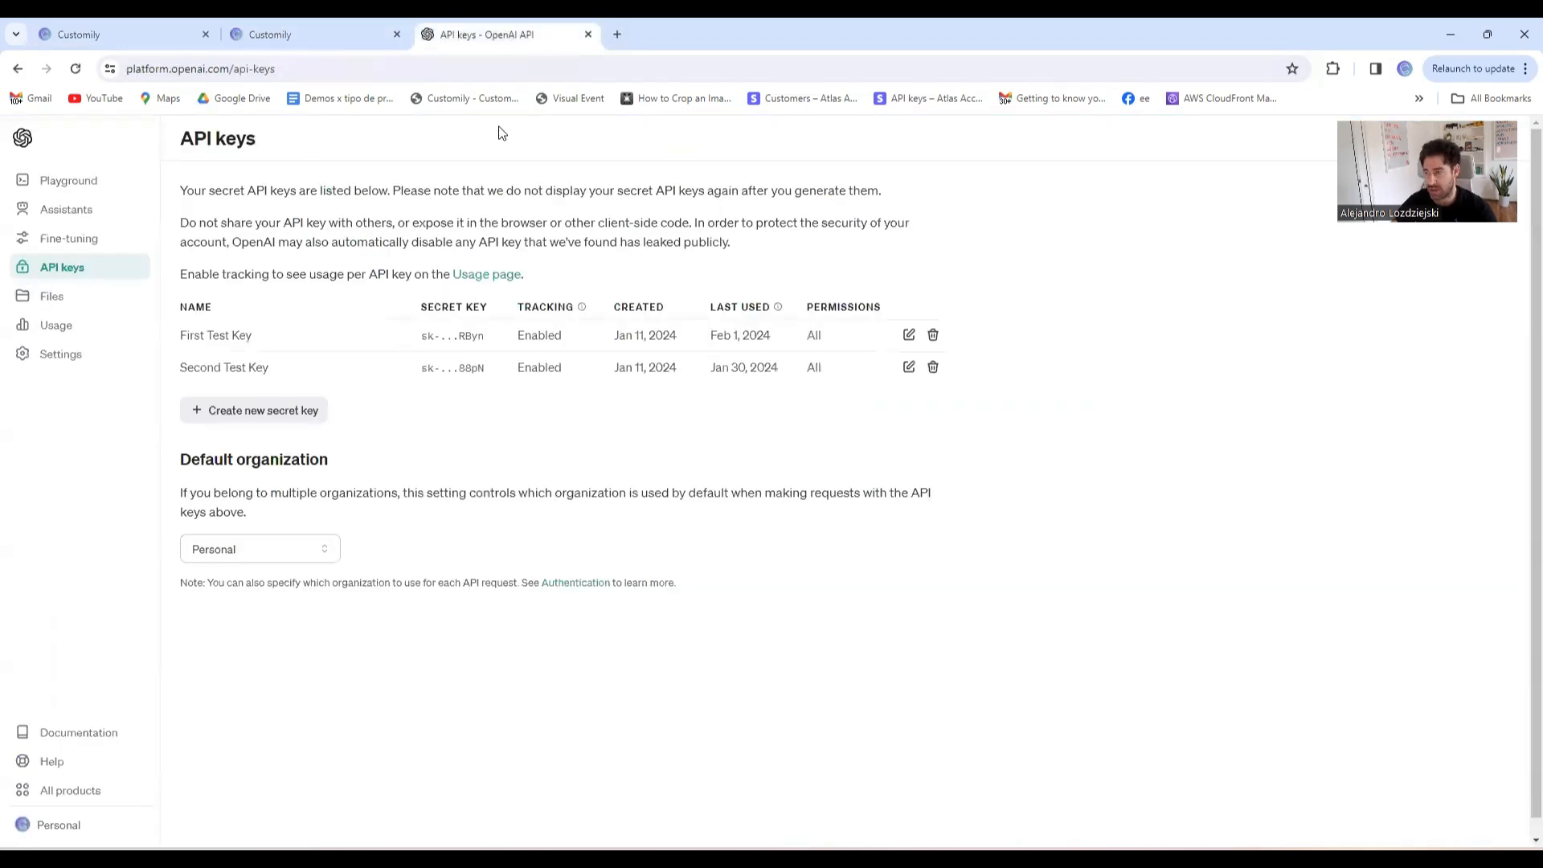
mouse_move(498, 227)
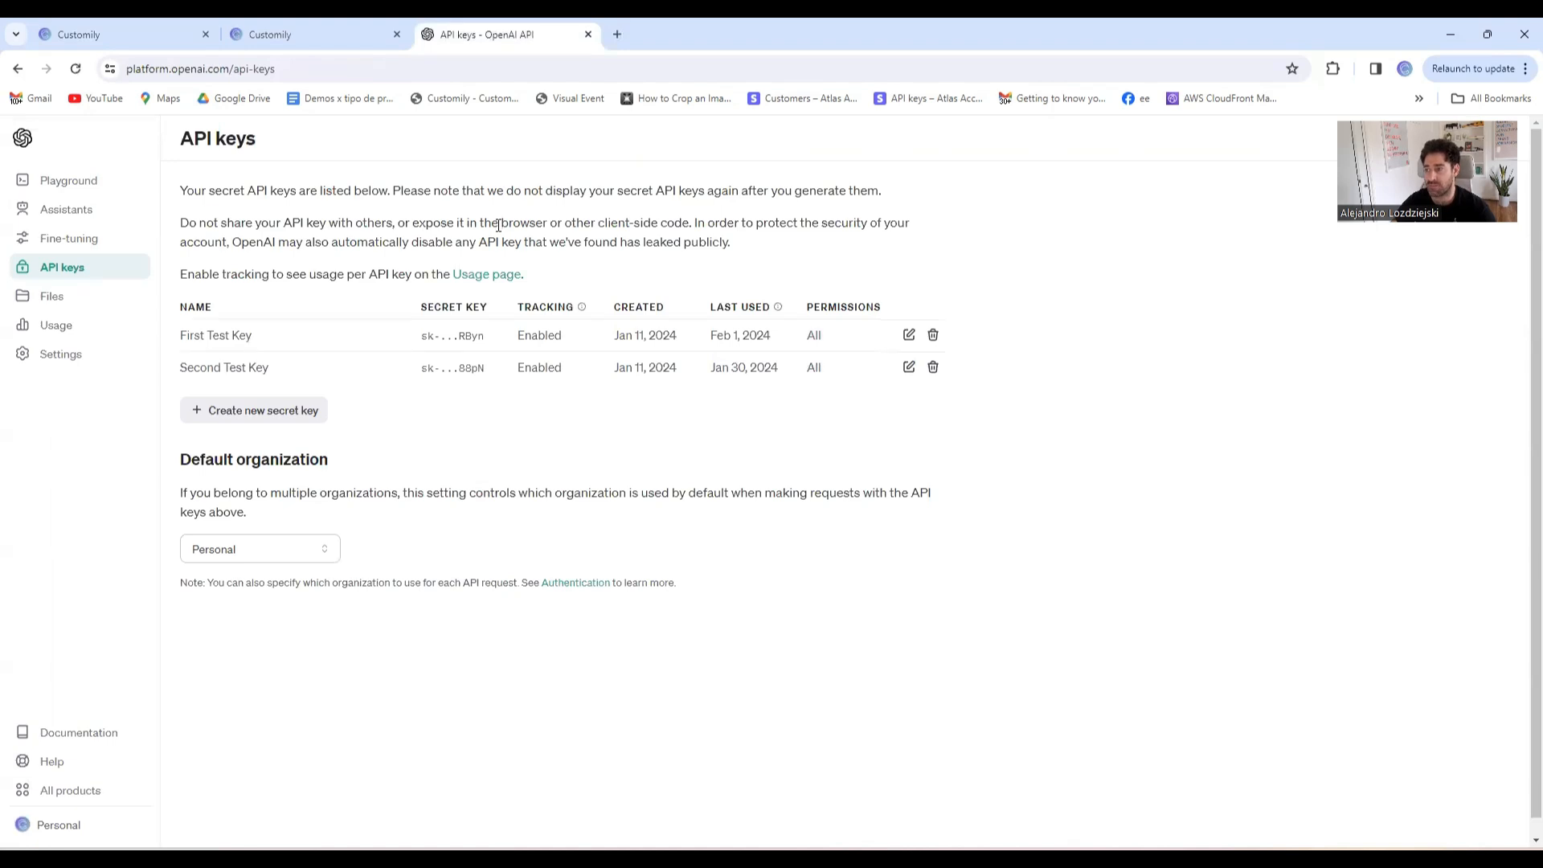
mouse_move(333, 421)
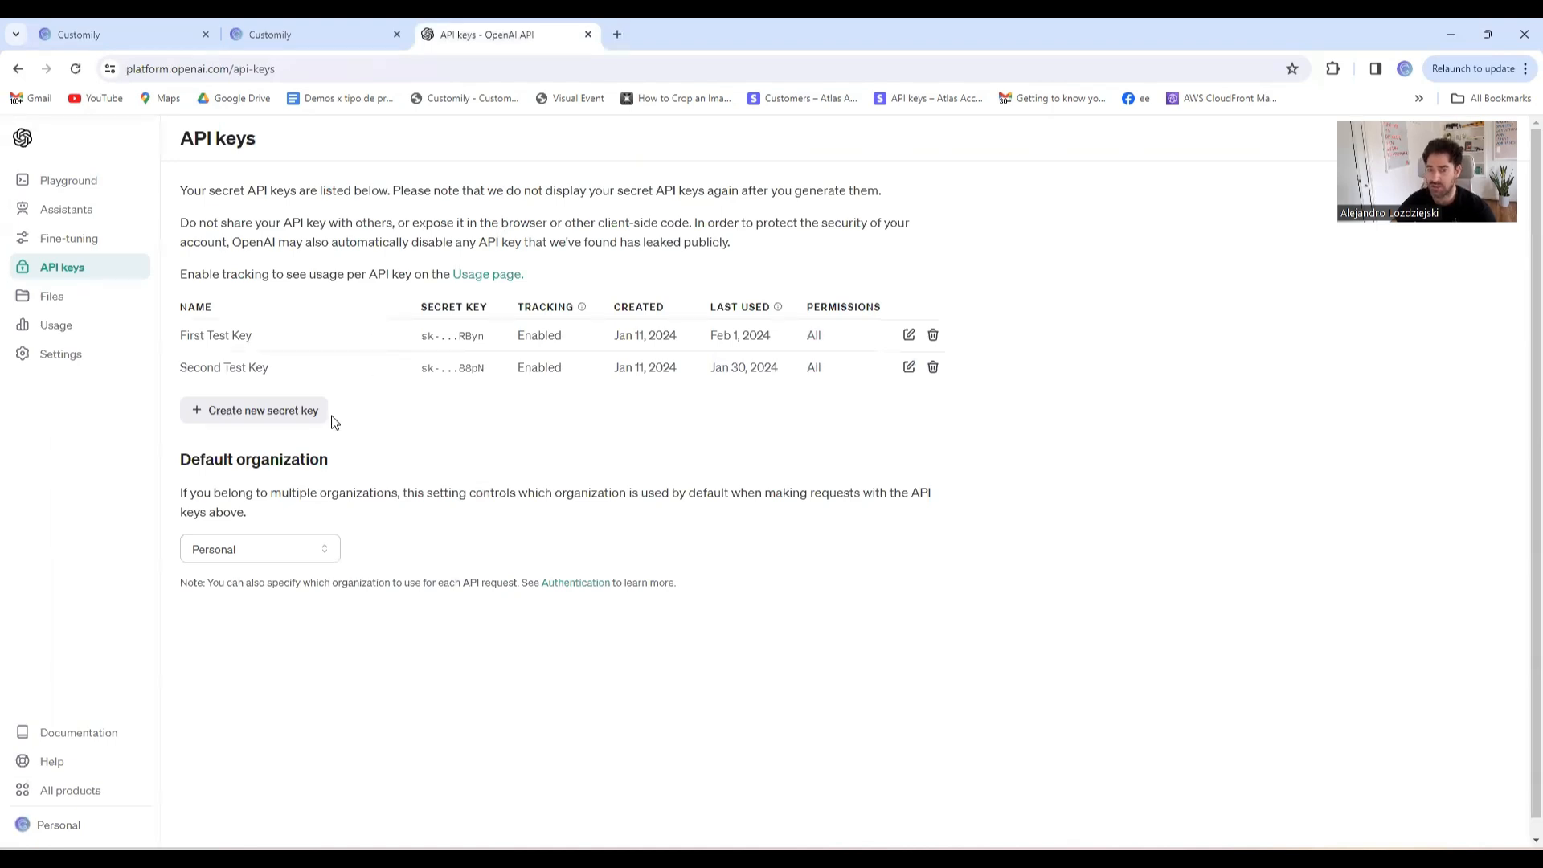
Generate a new OpenAI secret key named Demo, copy it, and return to Customily
click(254, 410)
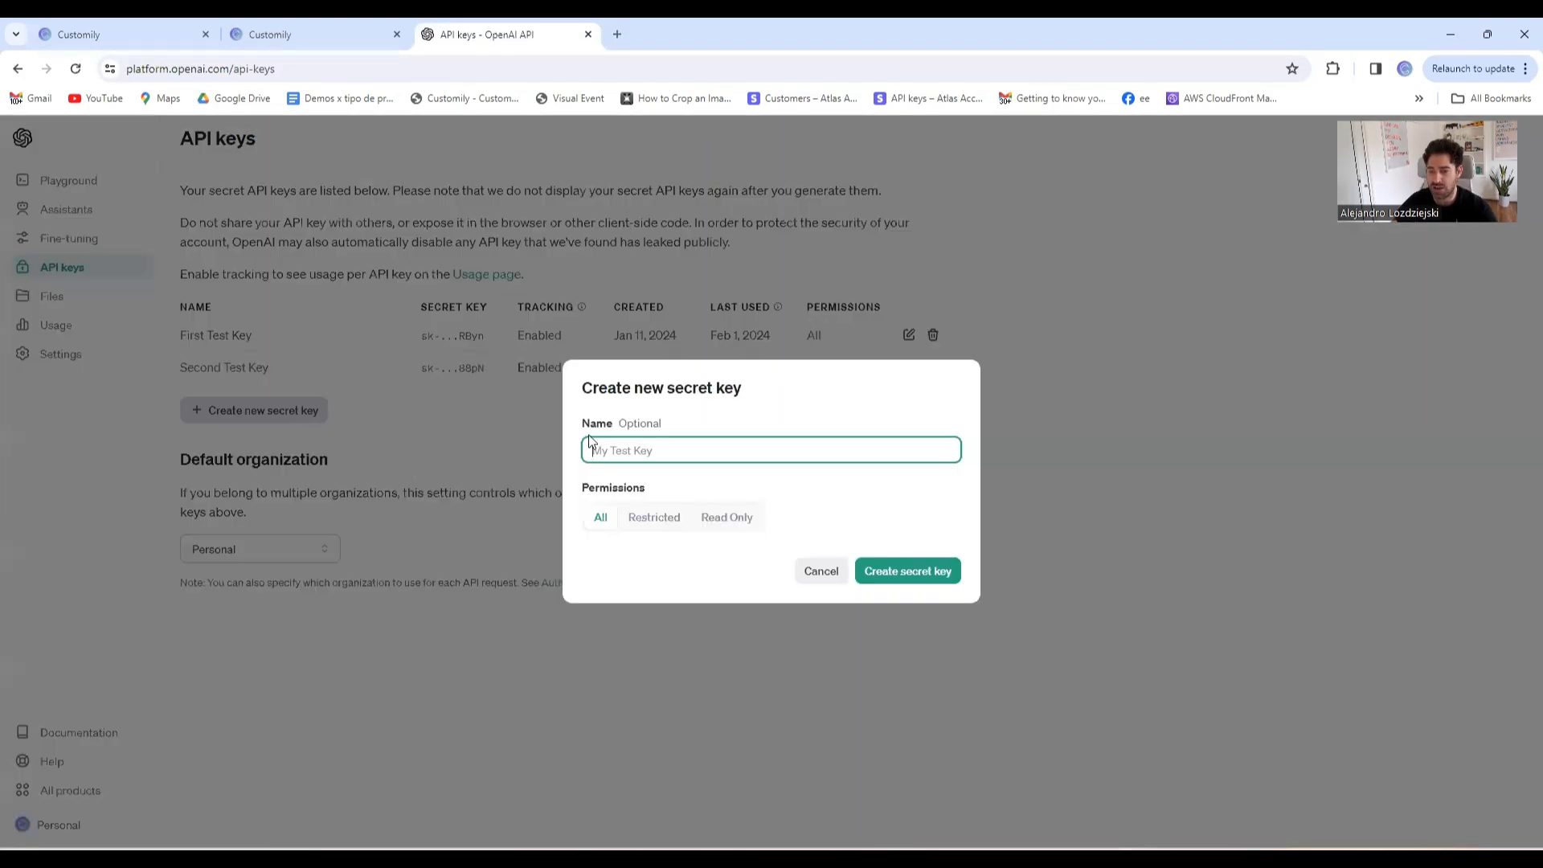
text(D)
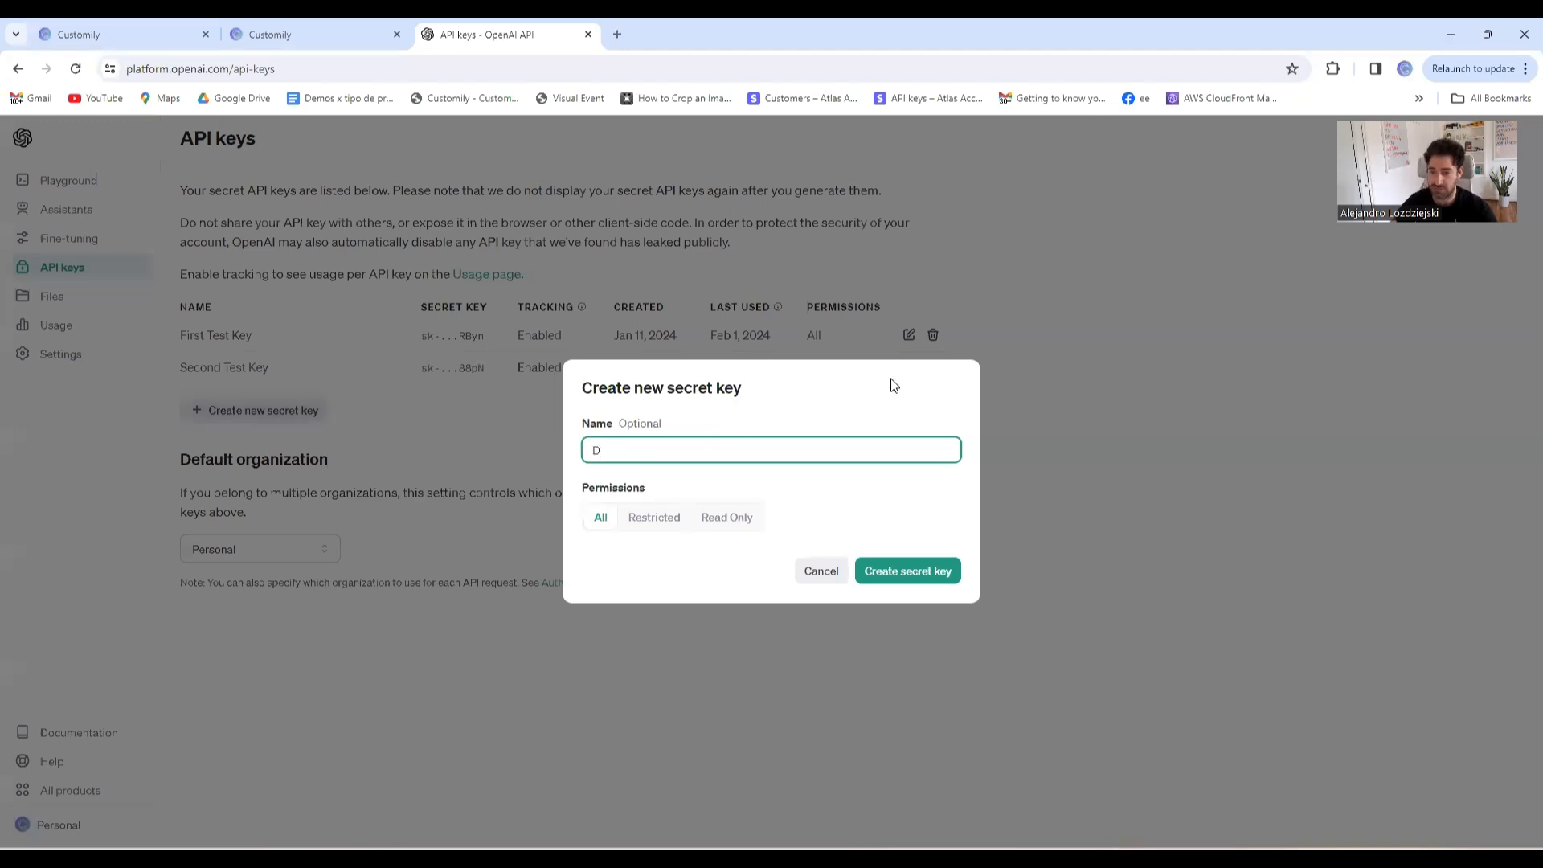
click(907, 571)
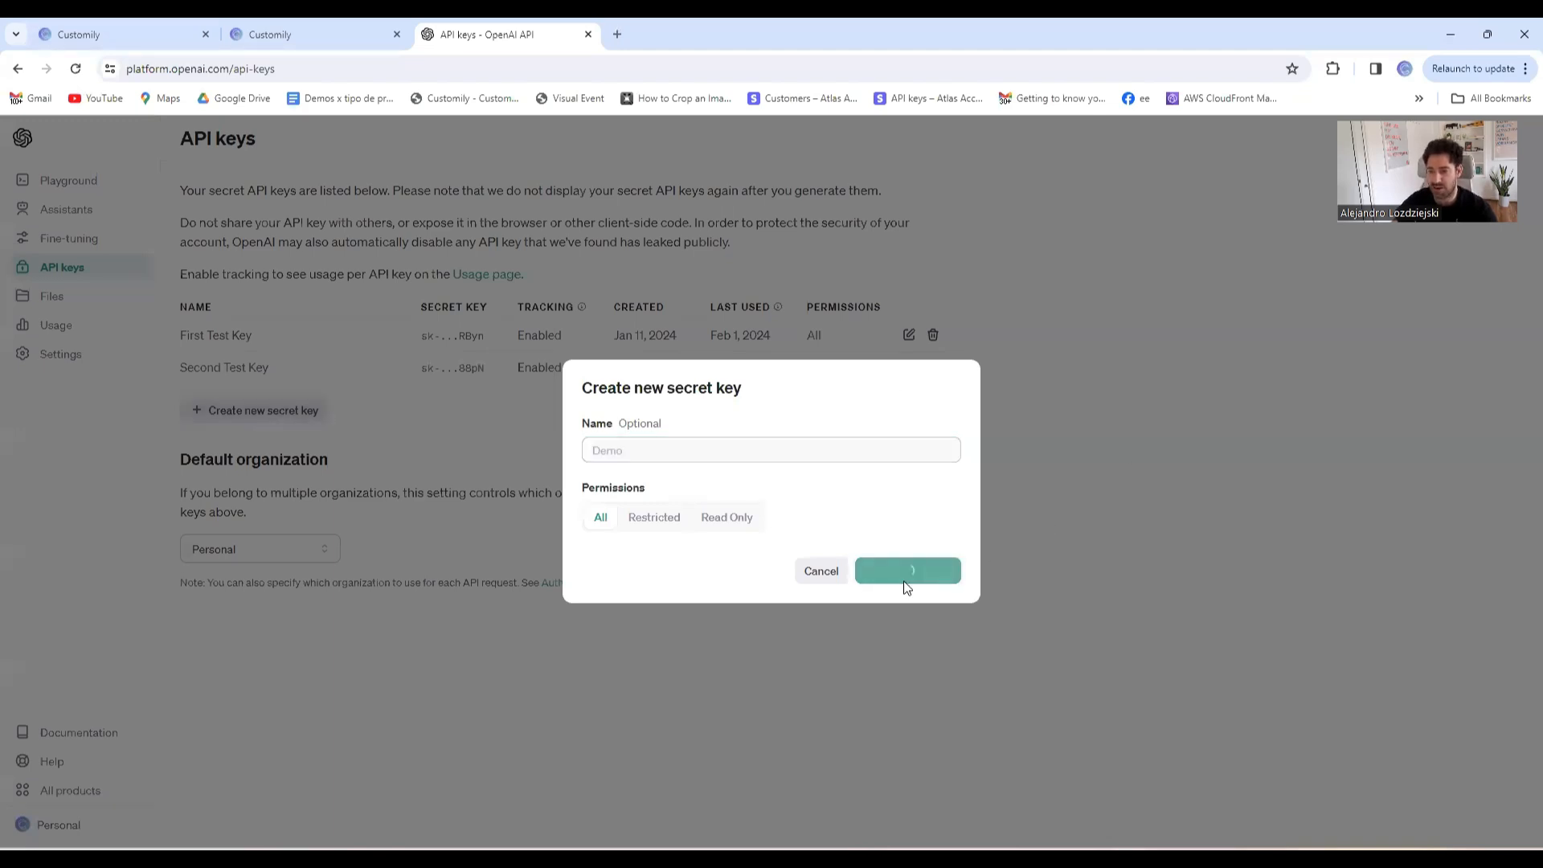
click(907, 570)
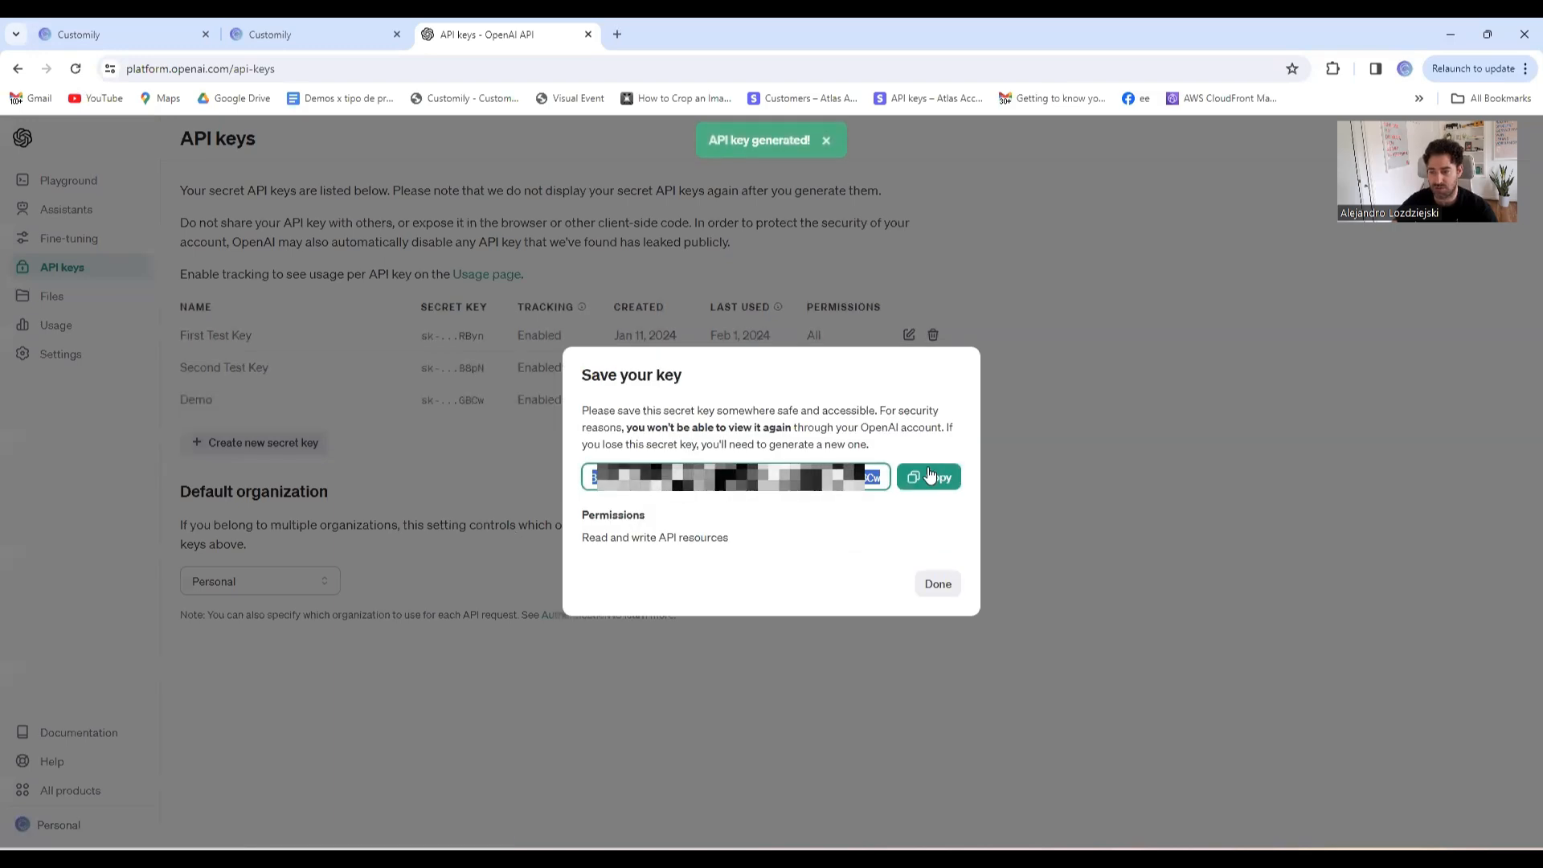
click(927, 476)
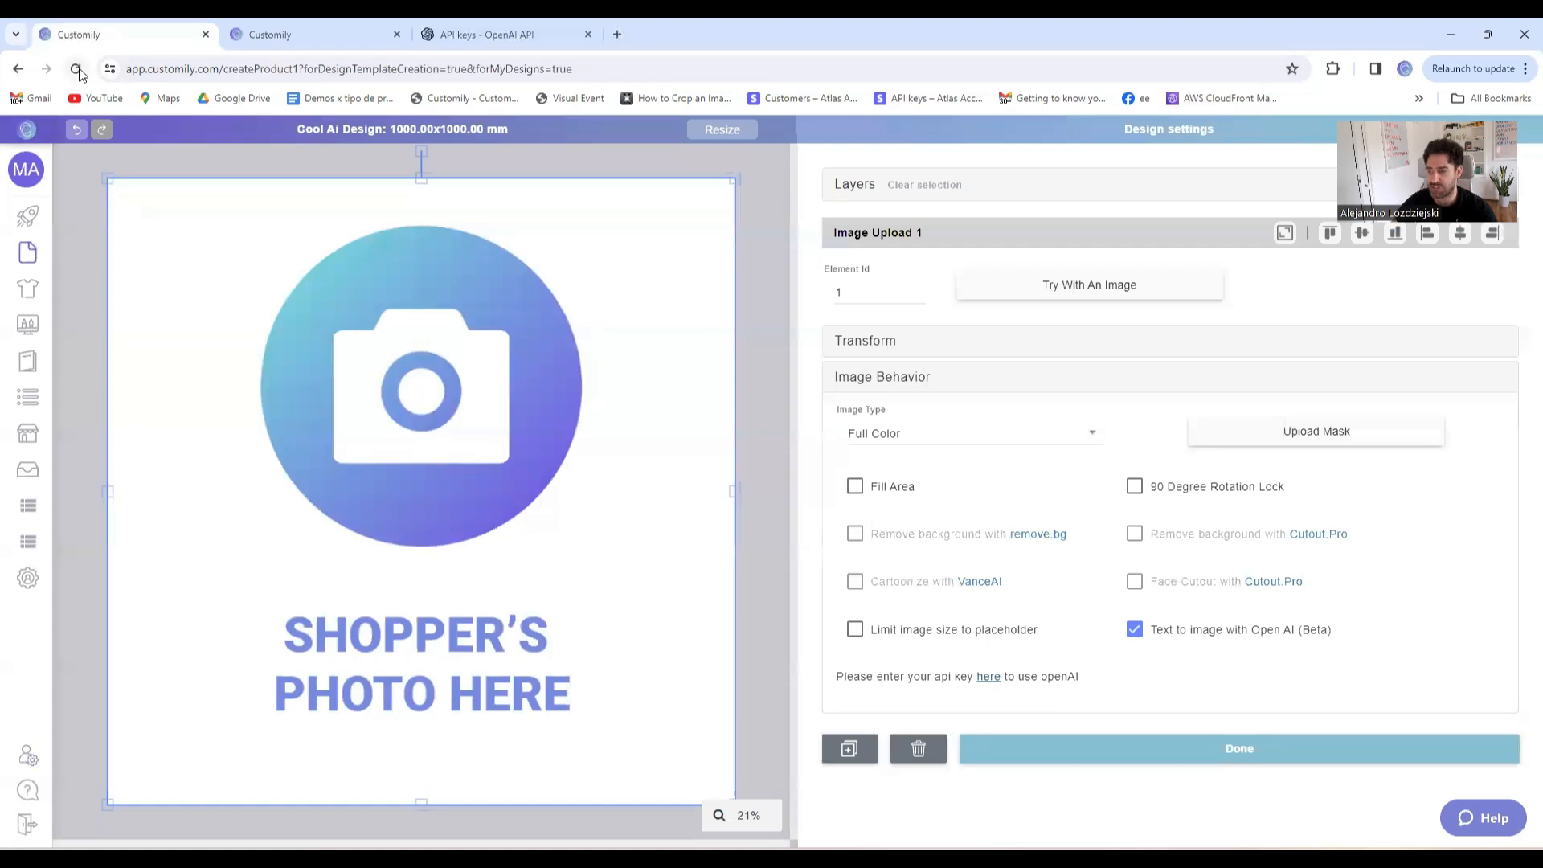
Reload the editor and create a new design named Sample Design
click(77, 69)
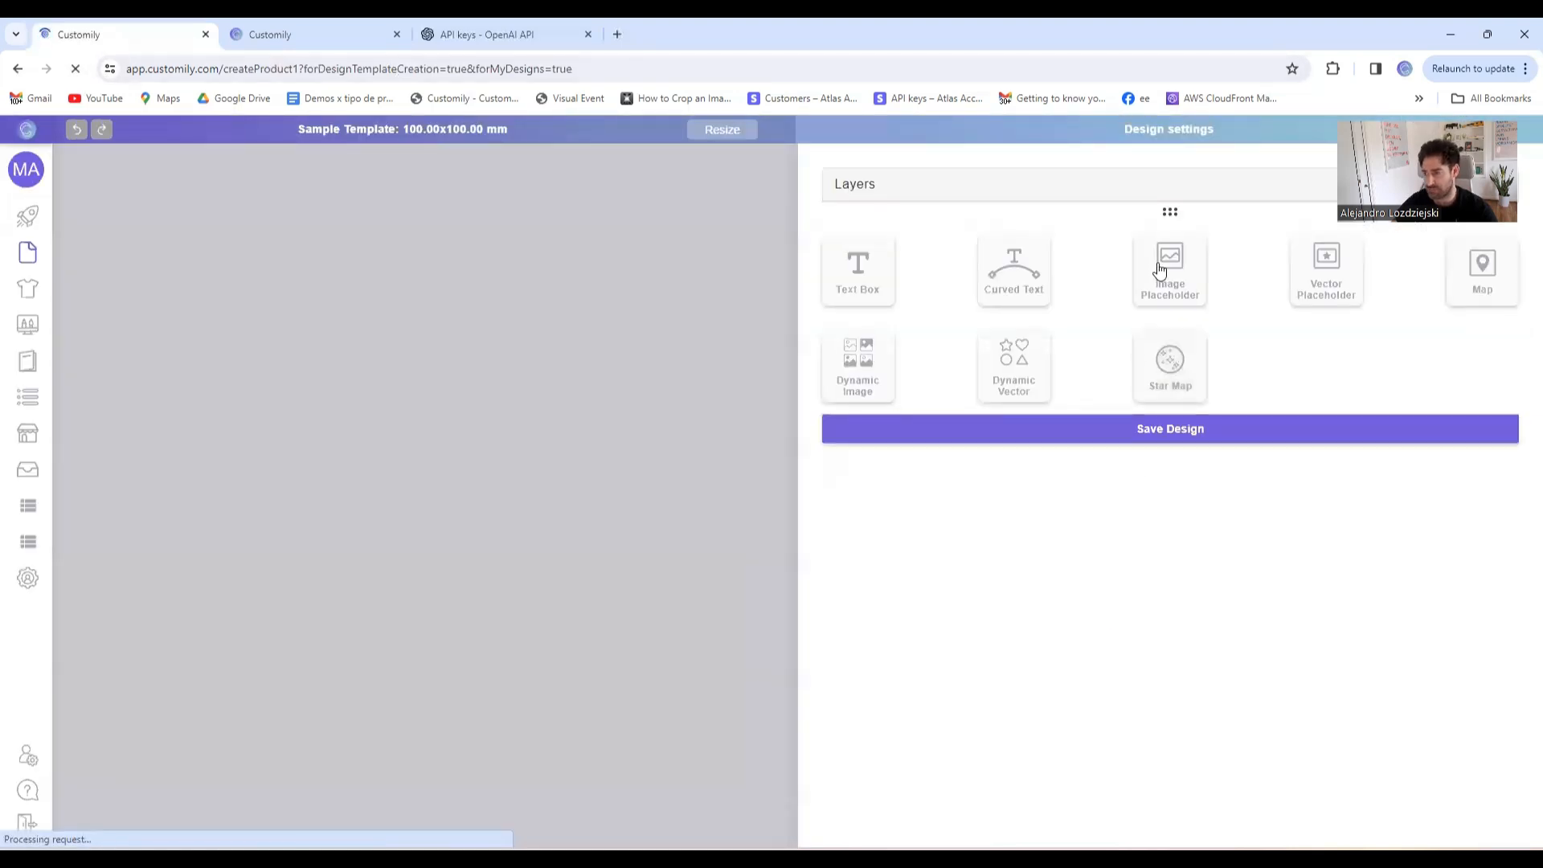
click(1170, 270)
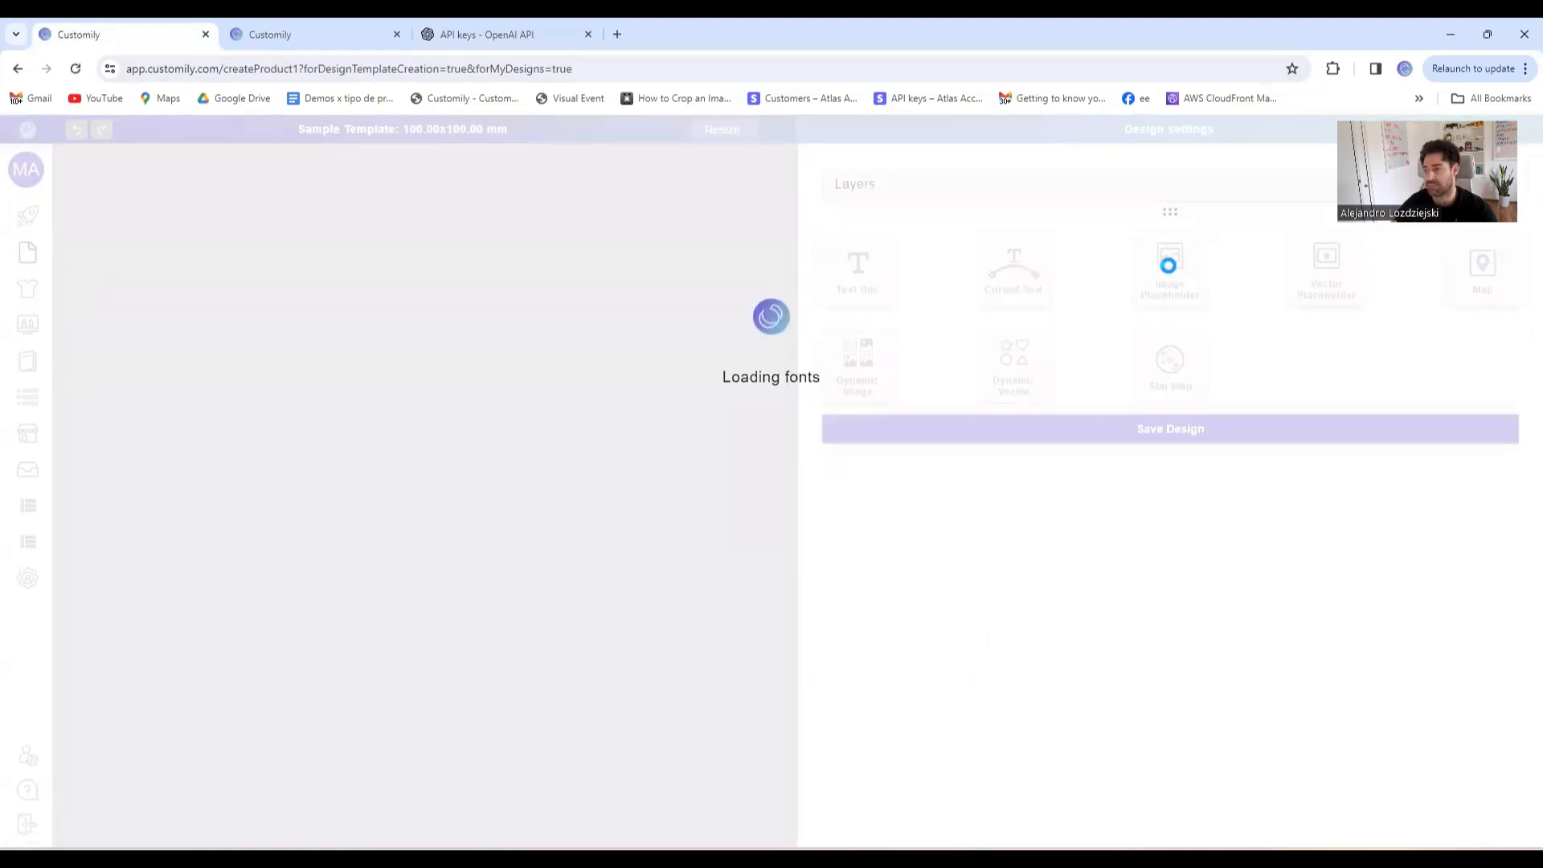
click(1168, 427)
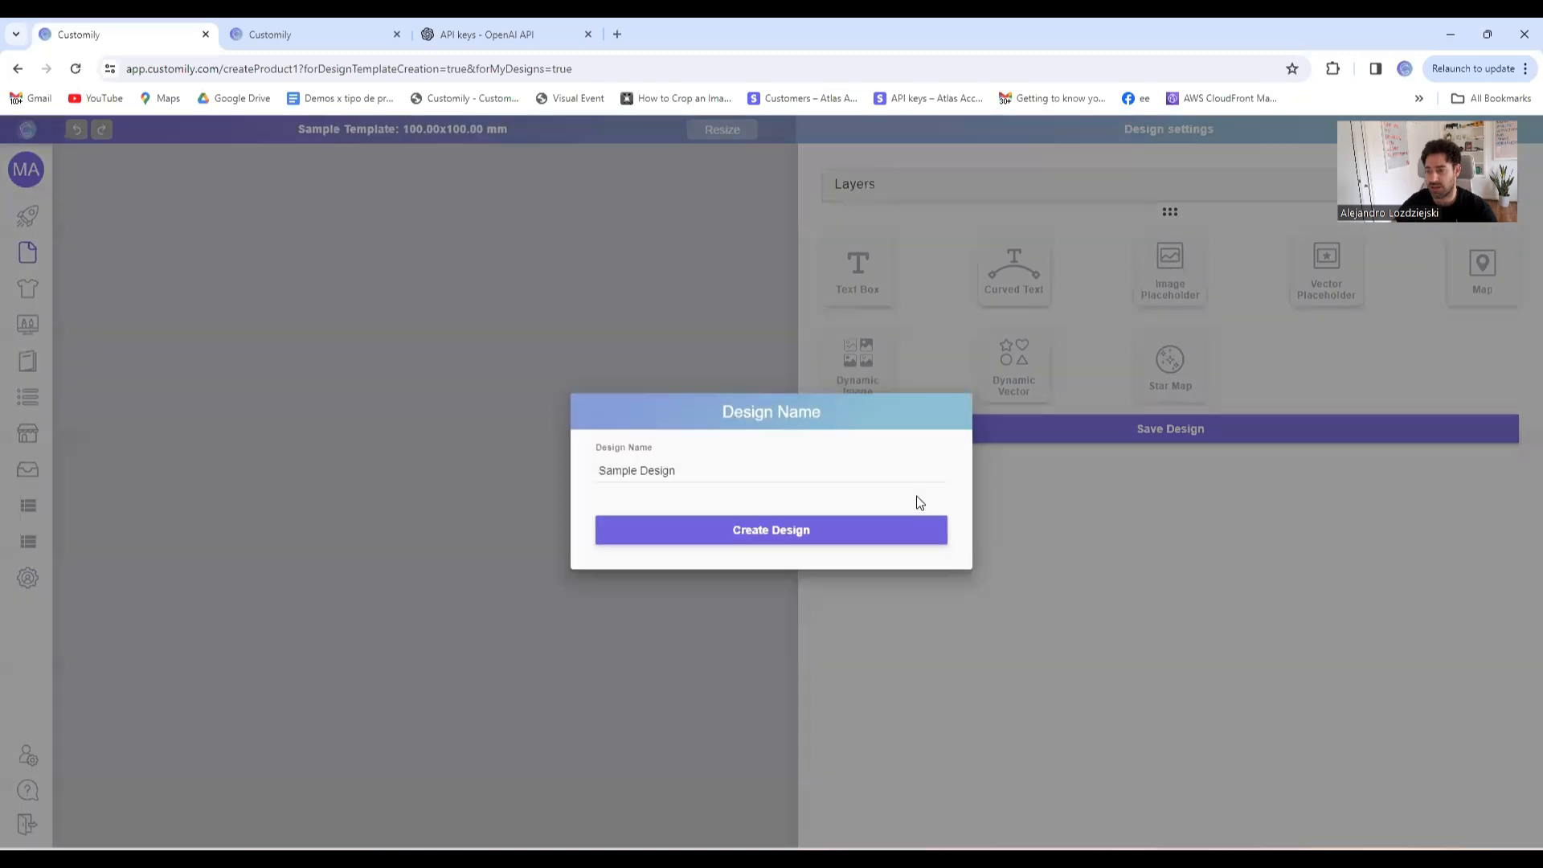
click(770, 528)
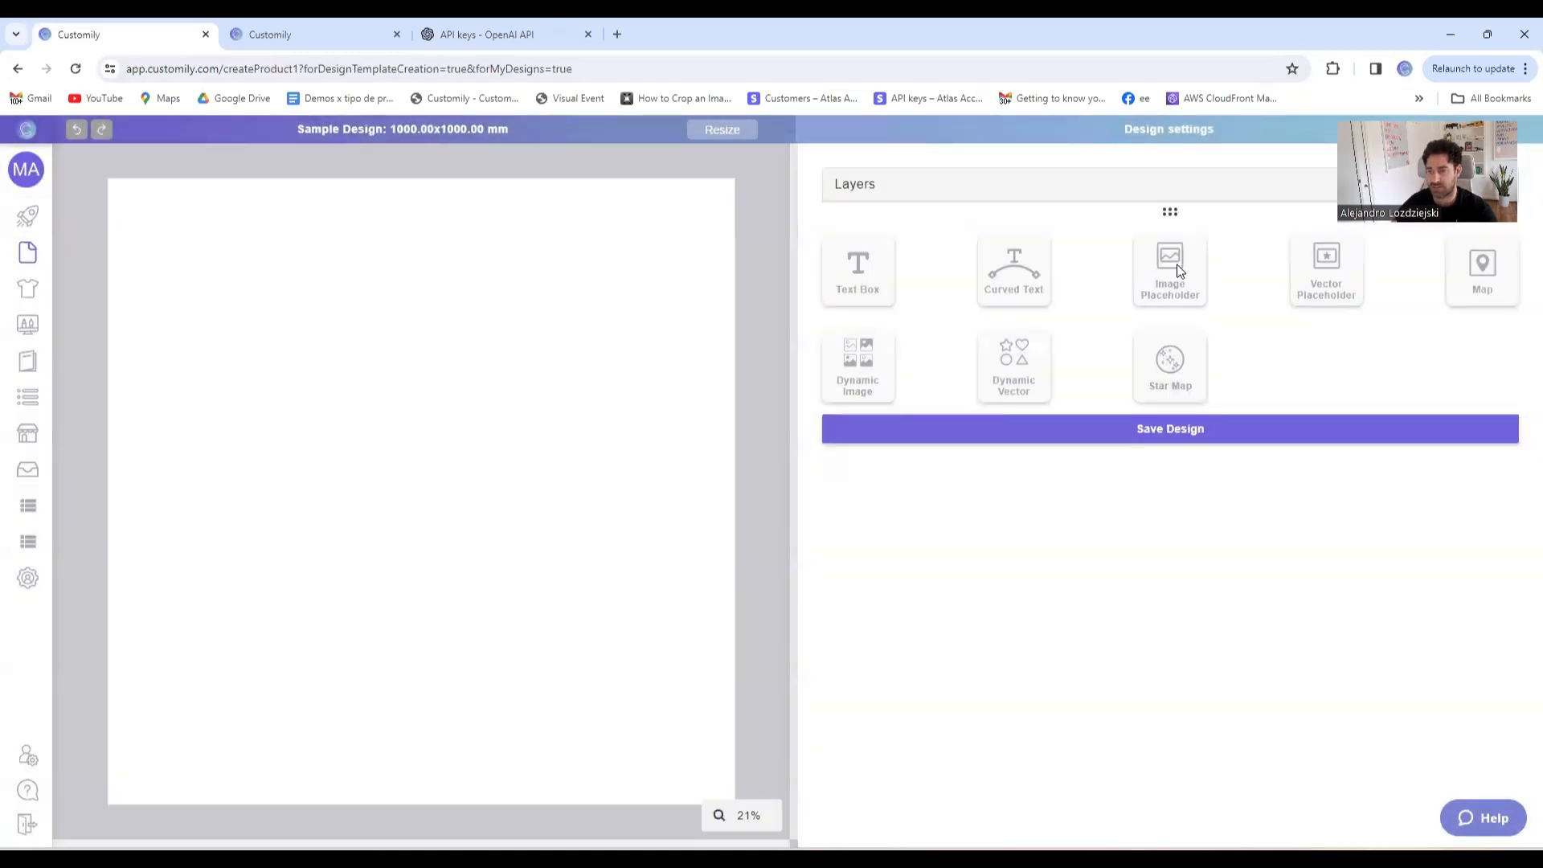
Add an image placeholder and begin entering 'A frog pirate' in its OpenAI prompt field
click(1169, 270)
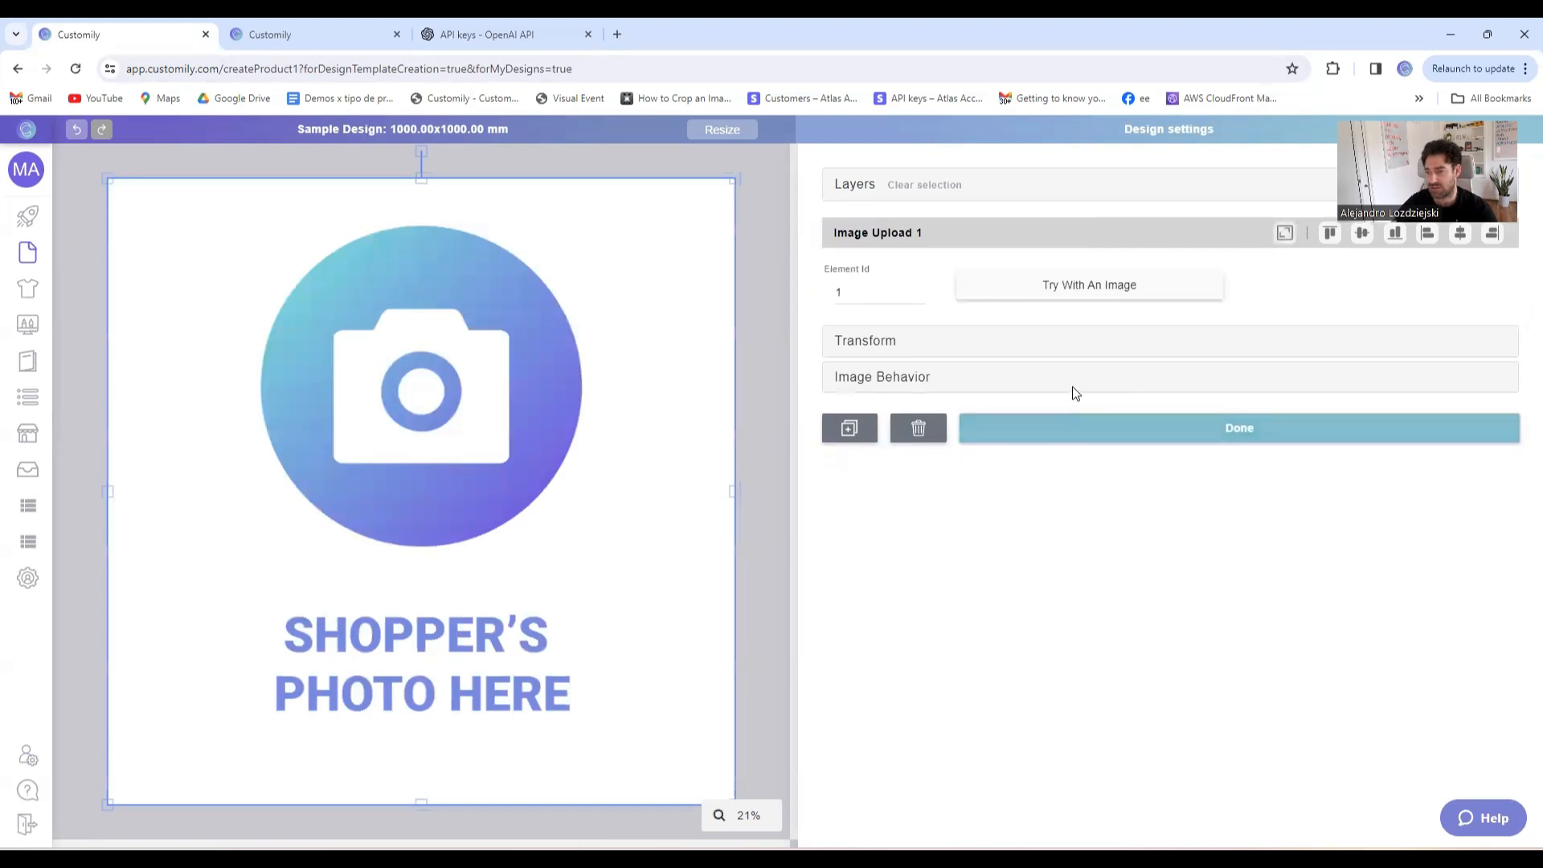
click(882, 376)
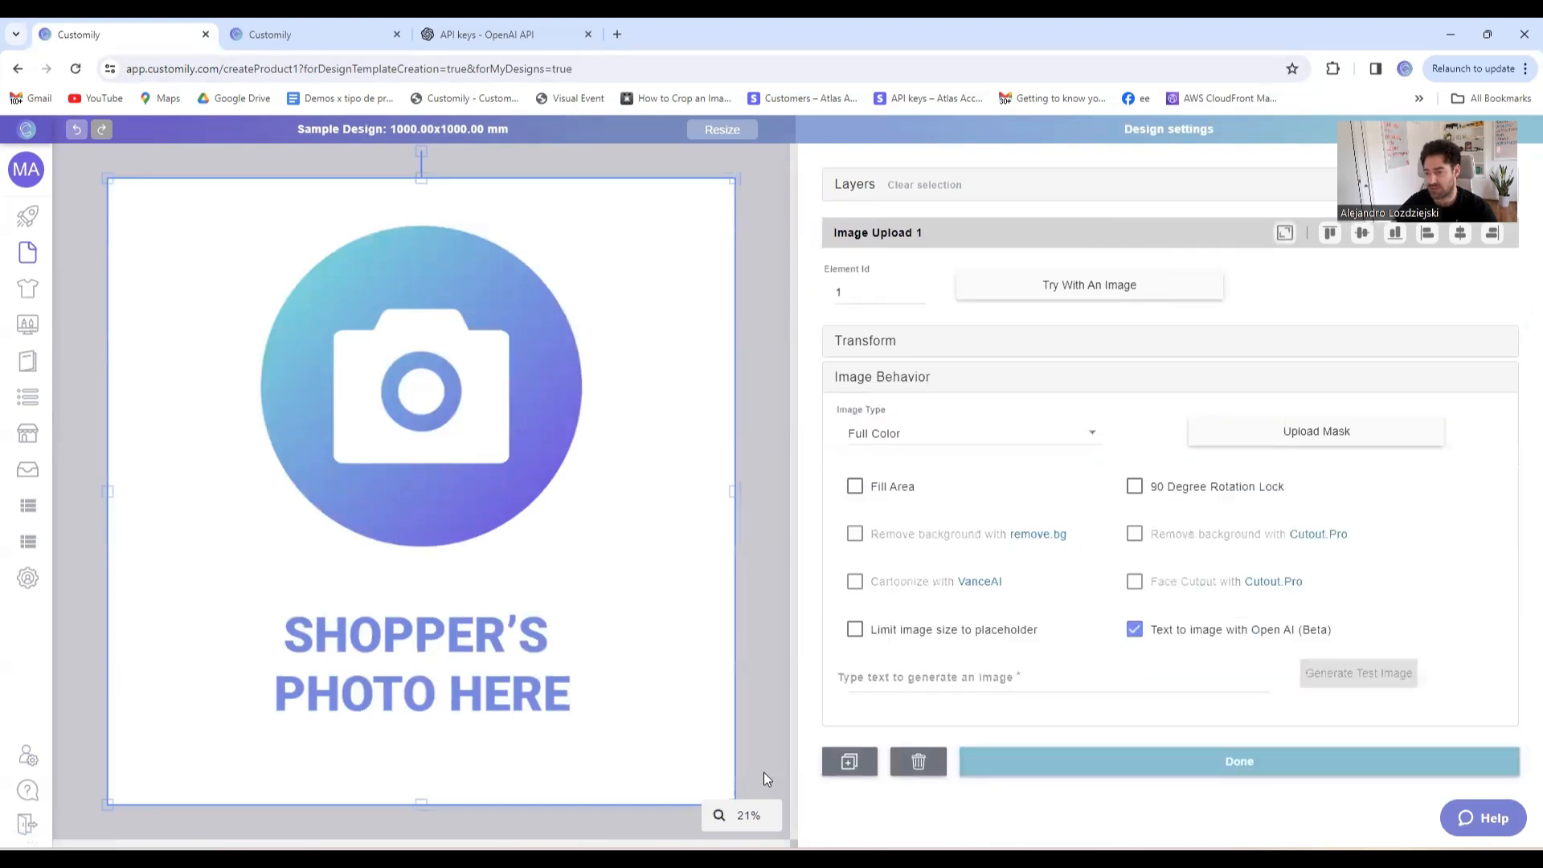
click(1052, 677)
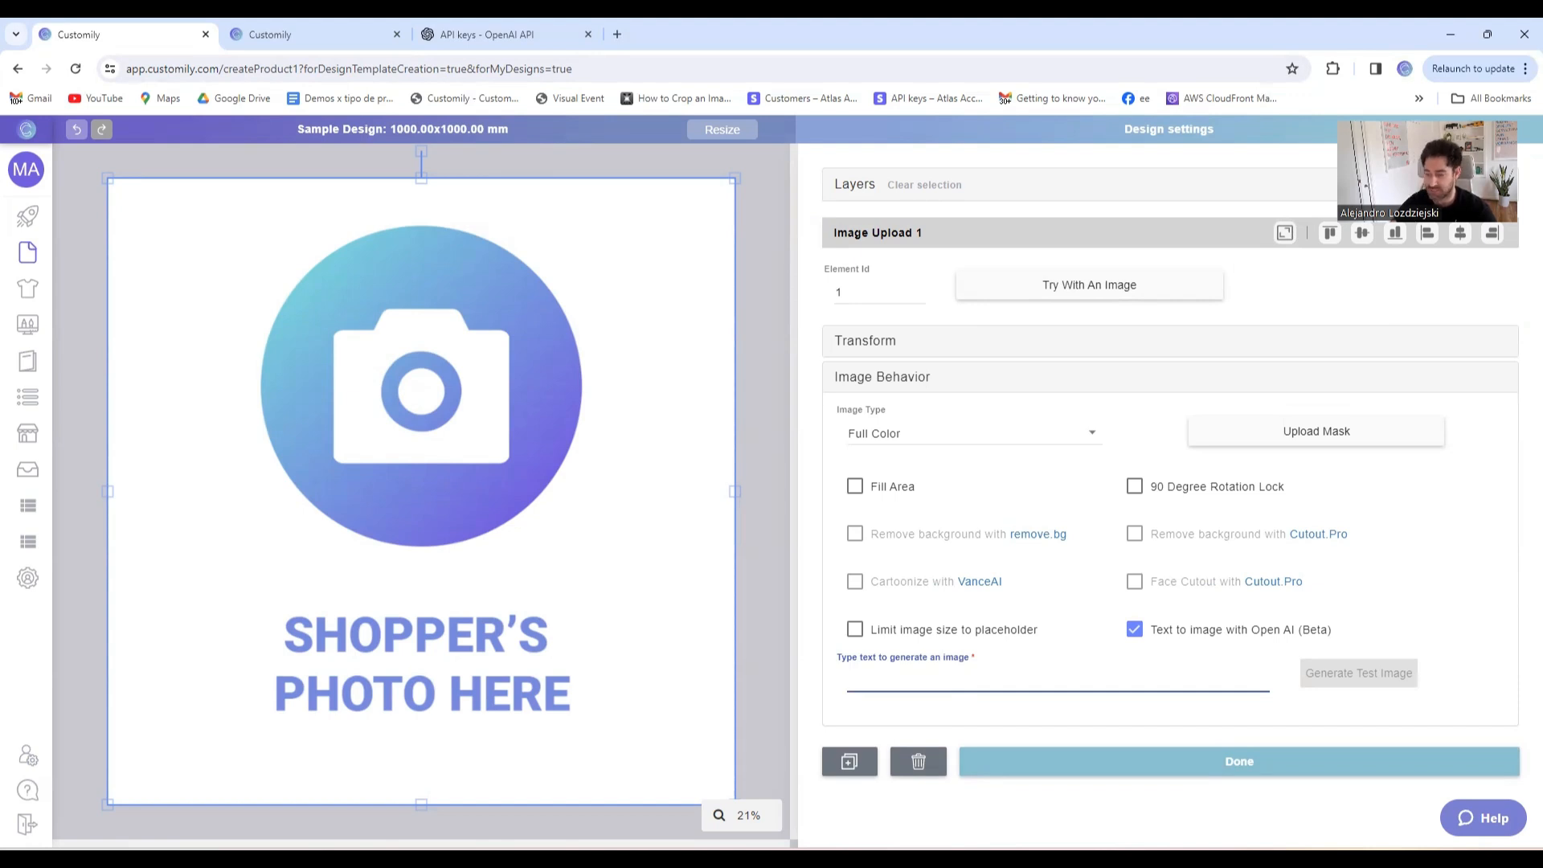
text(A frog pirate)
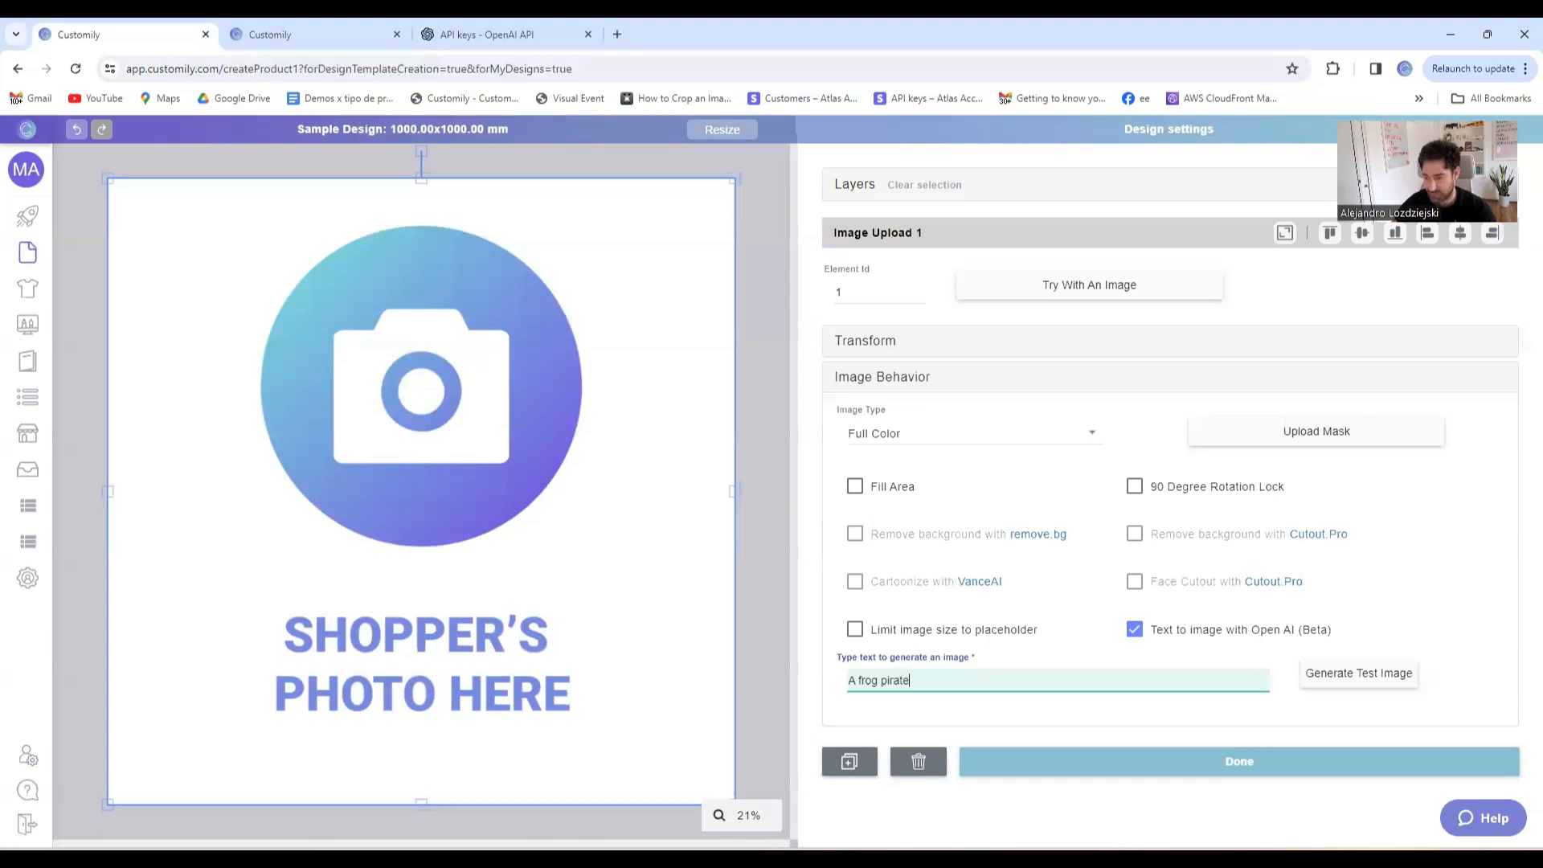
Generate a test image from the 'A frog pirate' prompt into the placeholder
click(1358, 672)
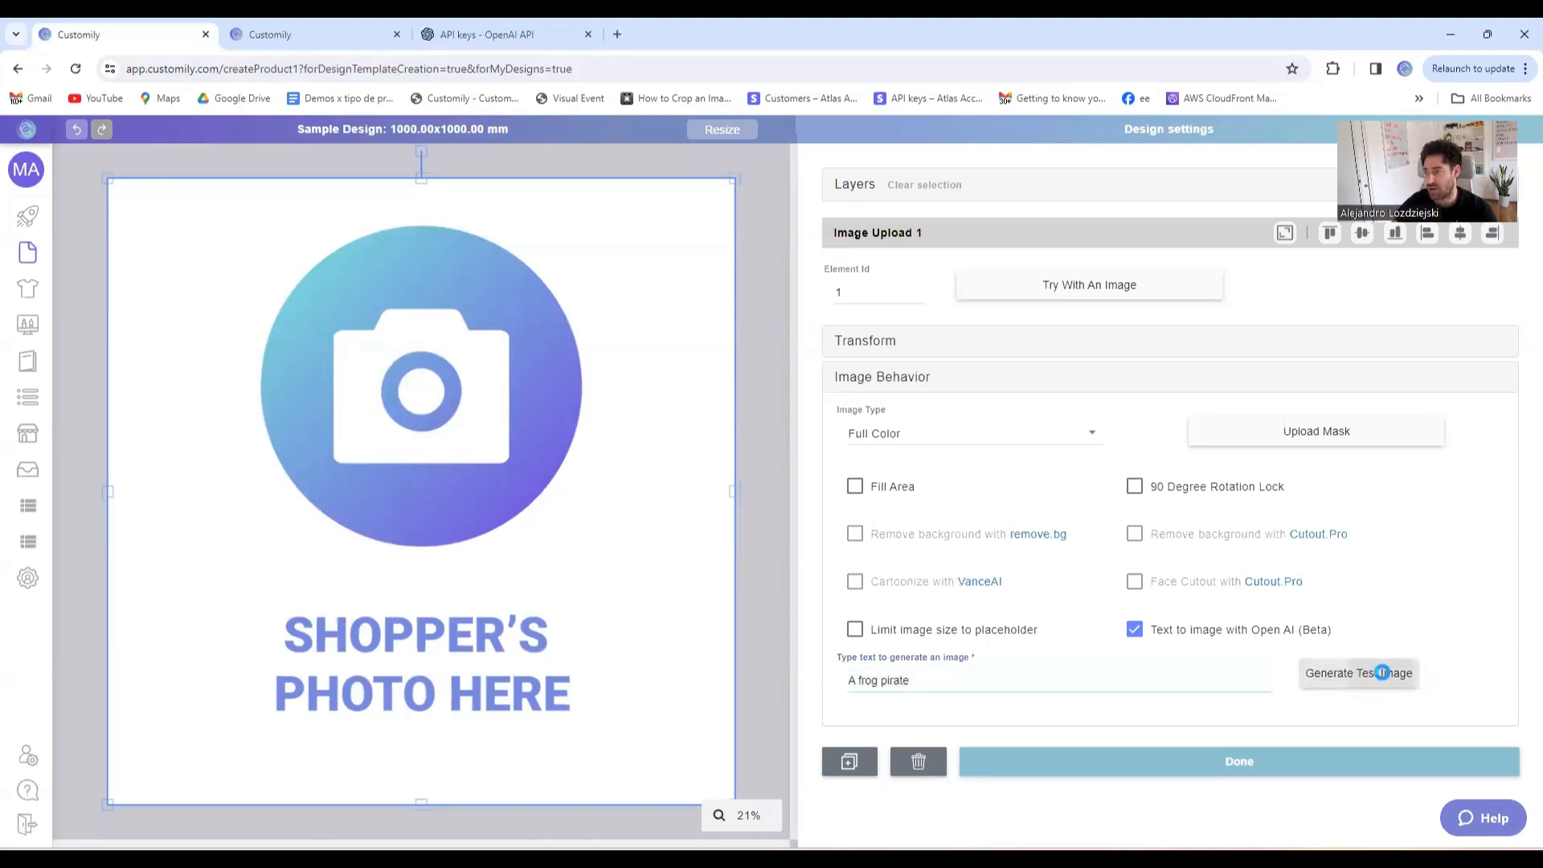
click(1358, 674)
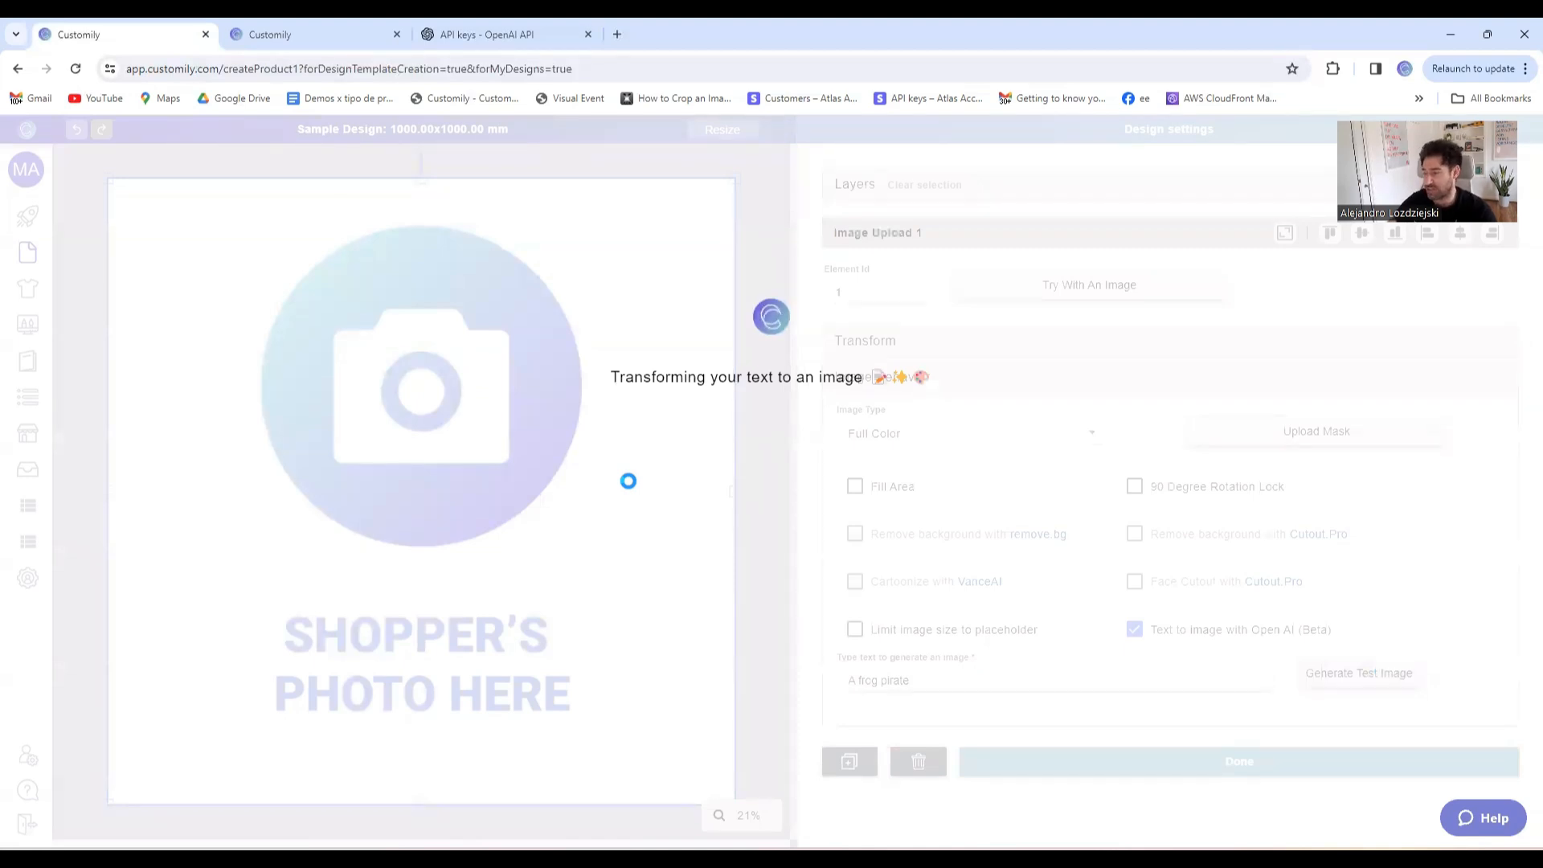
click(1358, 672)
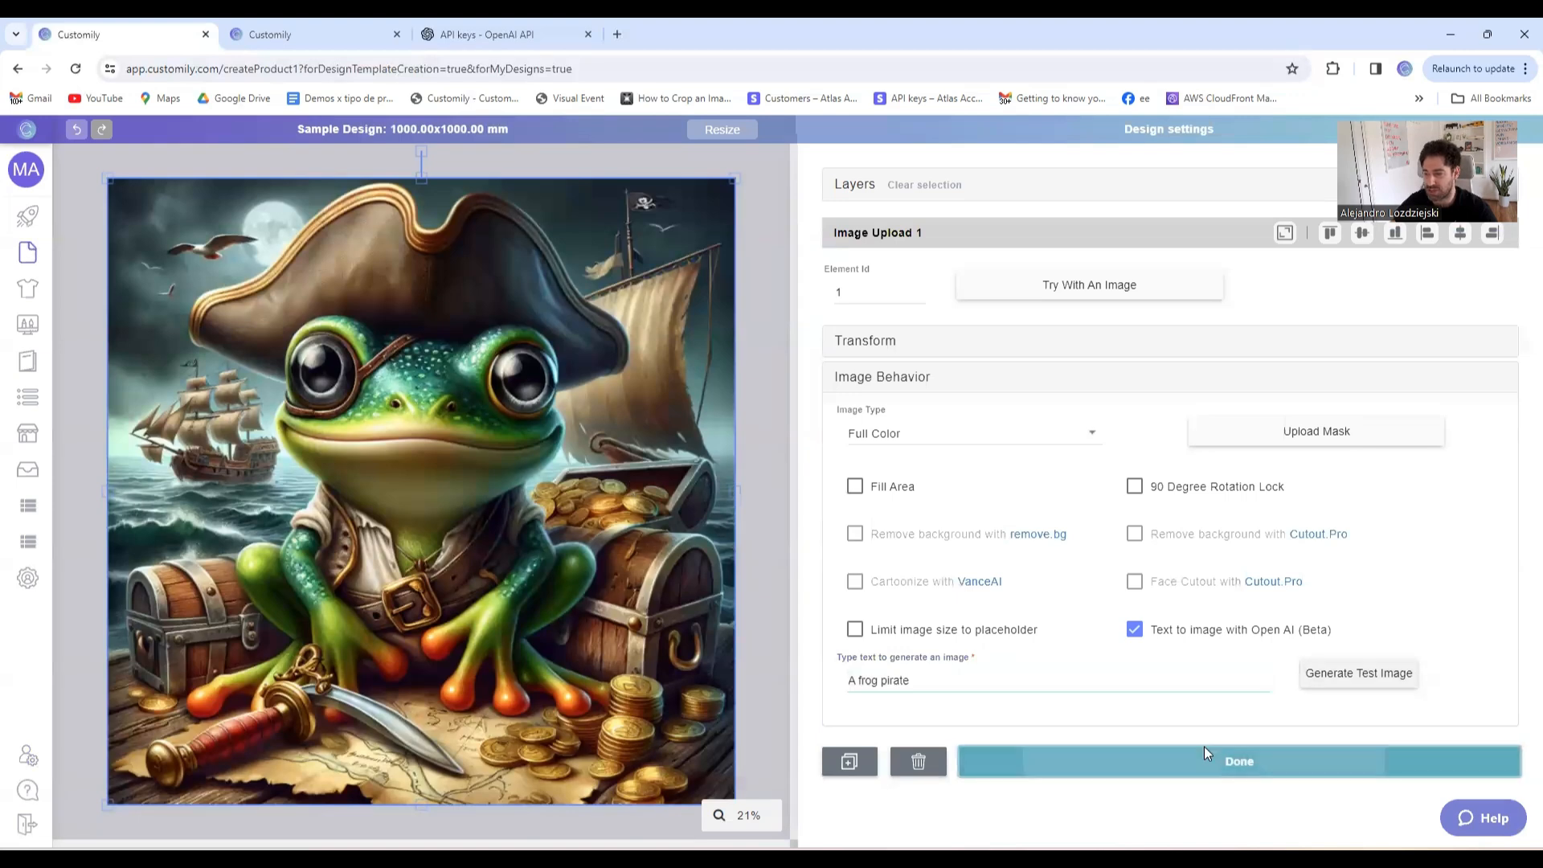
Save the sample design and start a new product based on Mother's Day Pillow
click(1238, 760)
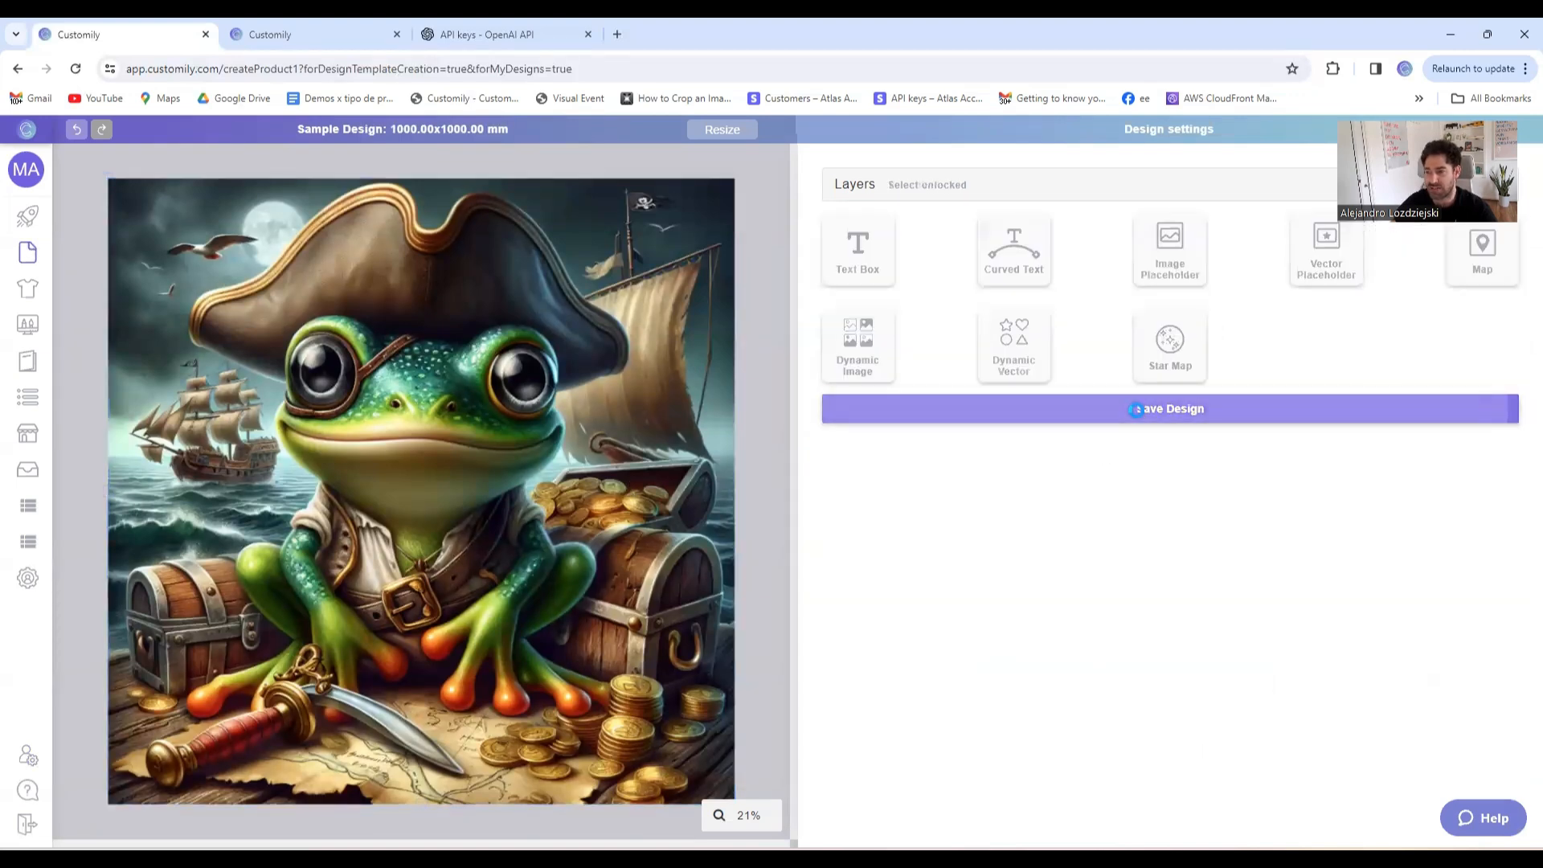
click(1170, 409)
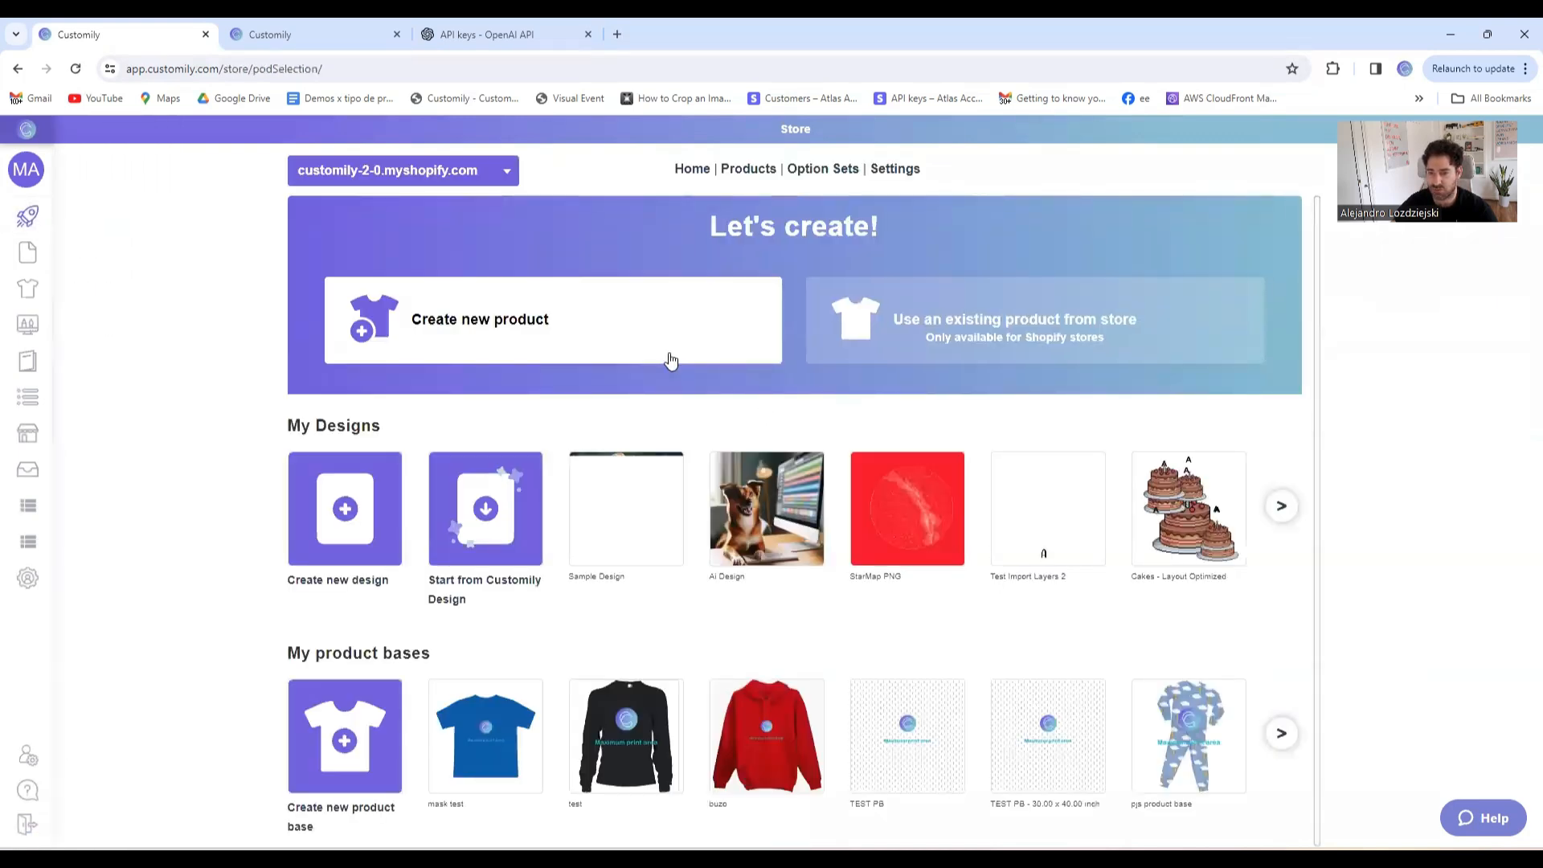
click(551, 318)
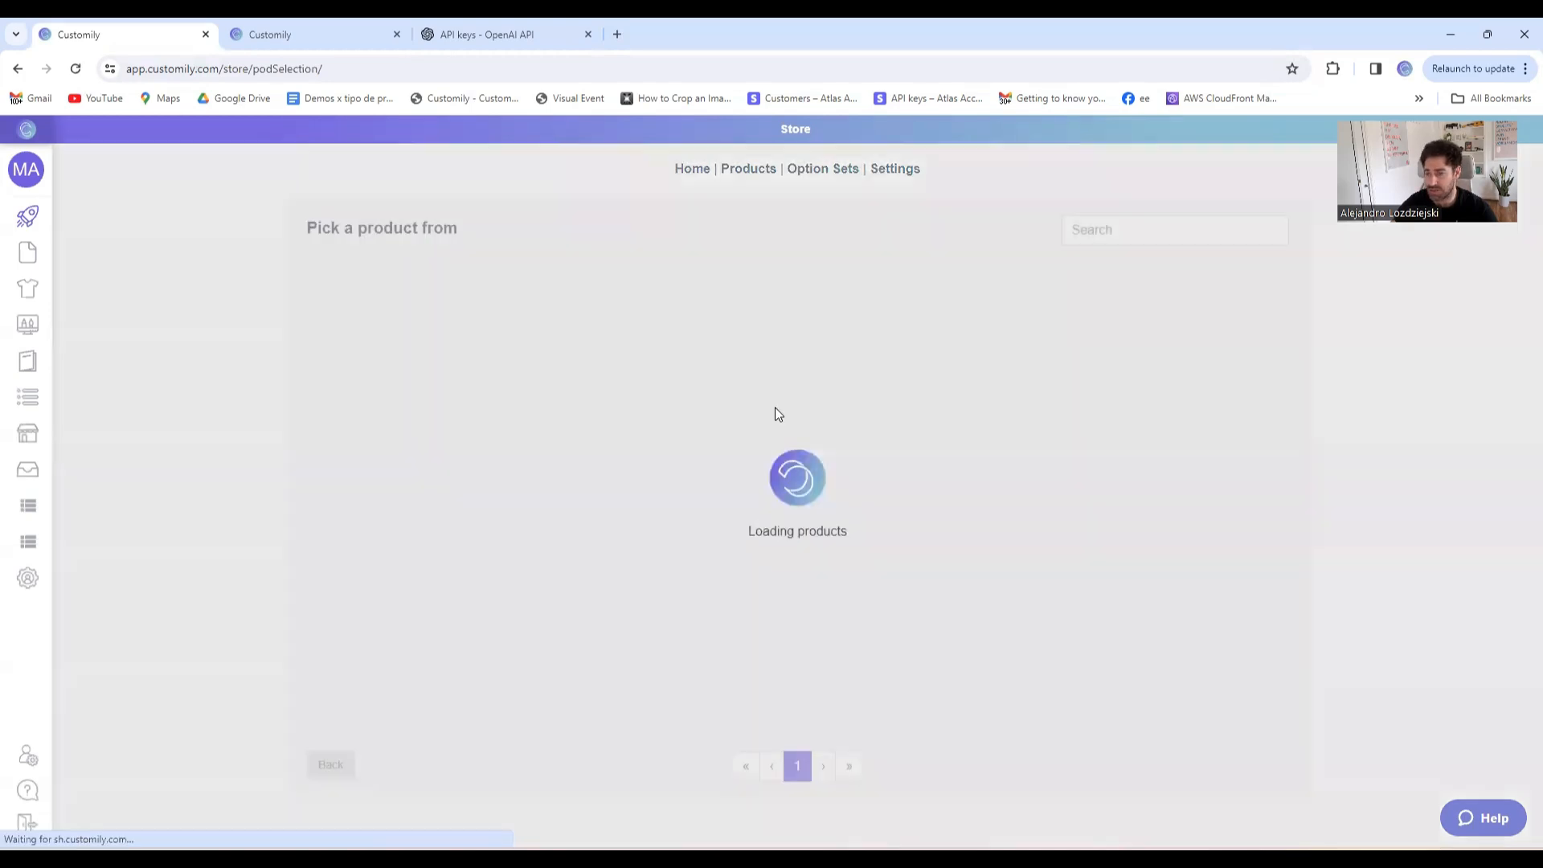
text(pill)
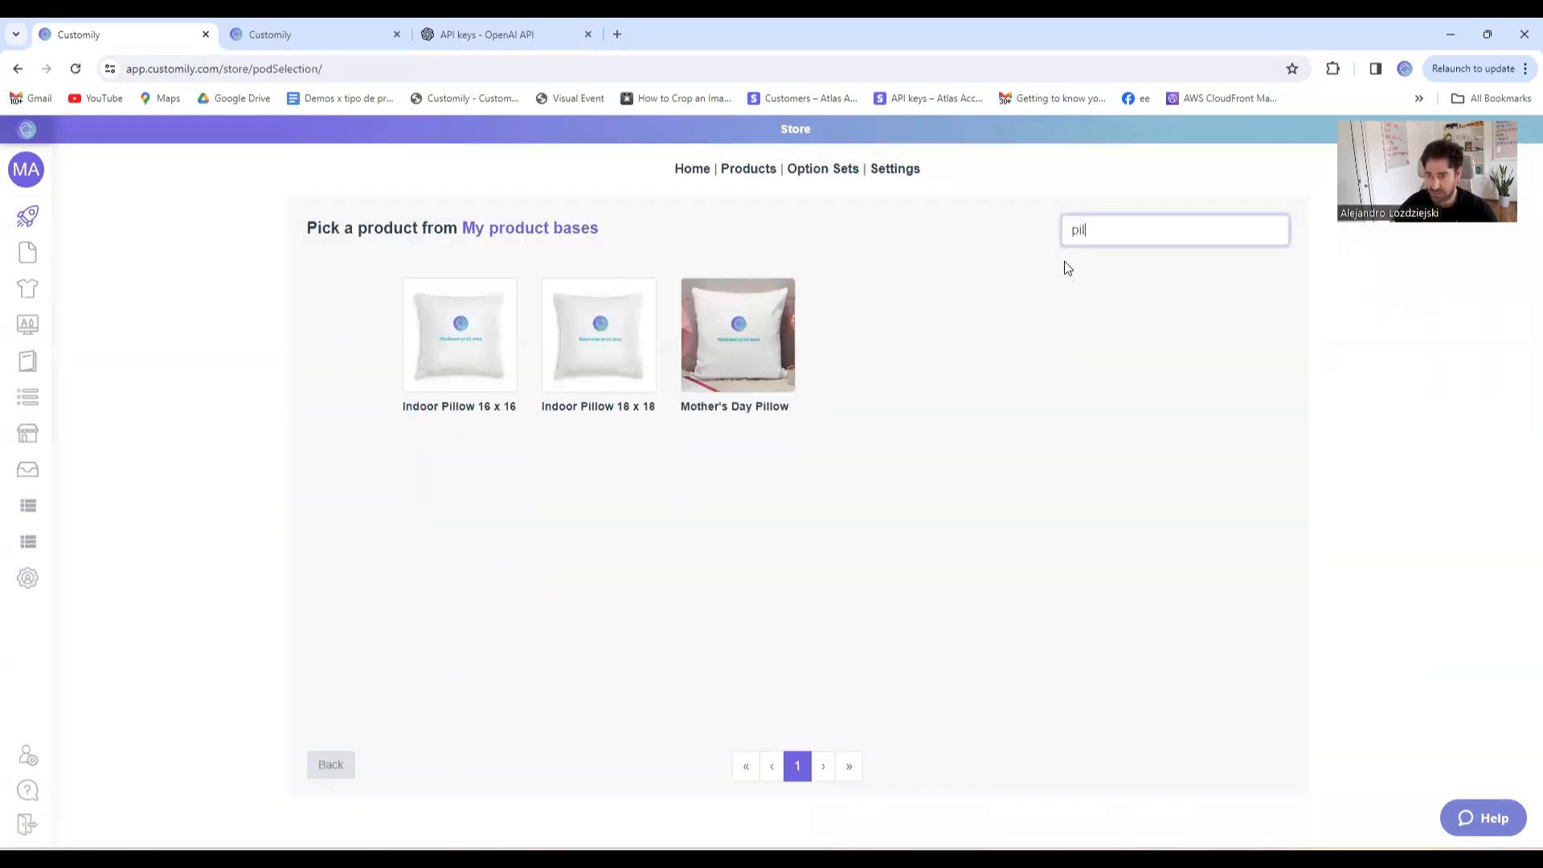
click(737, 334)
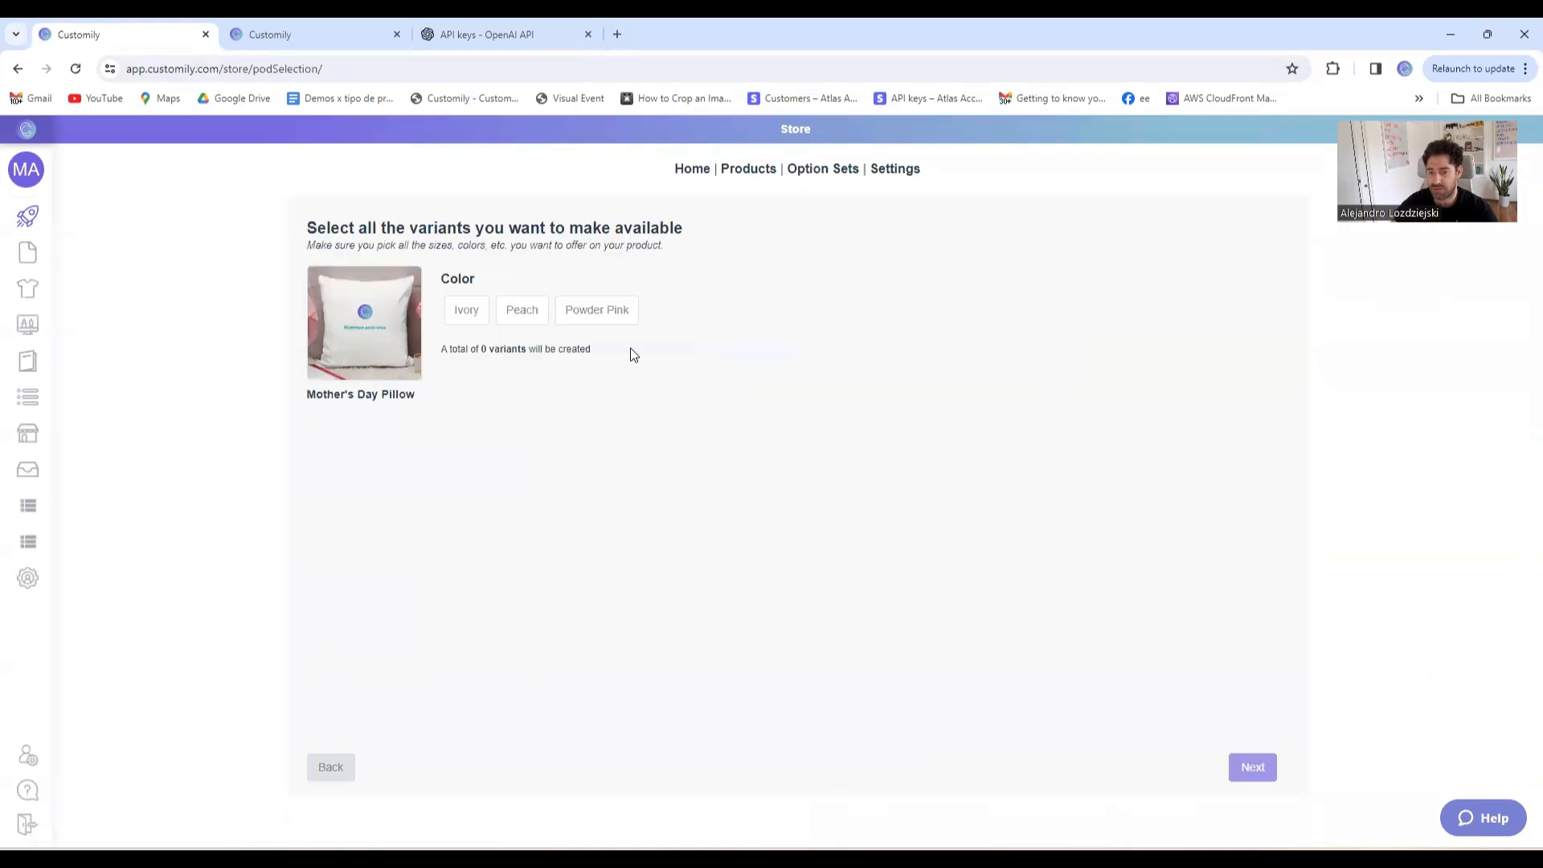
Choose Ivory and Peach variants and assign the frog pirate Sample Design from your designs
click(521, 309)
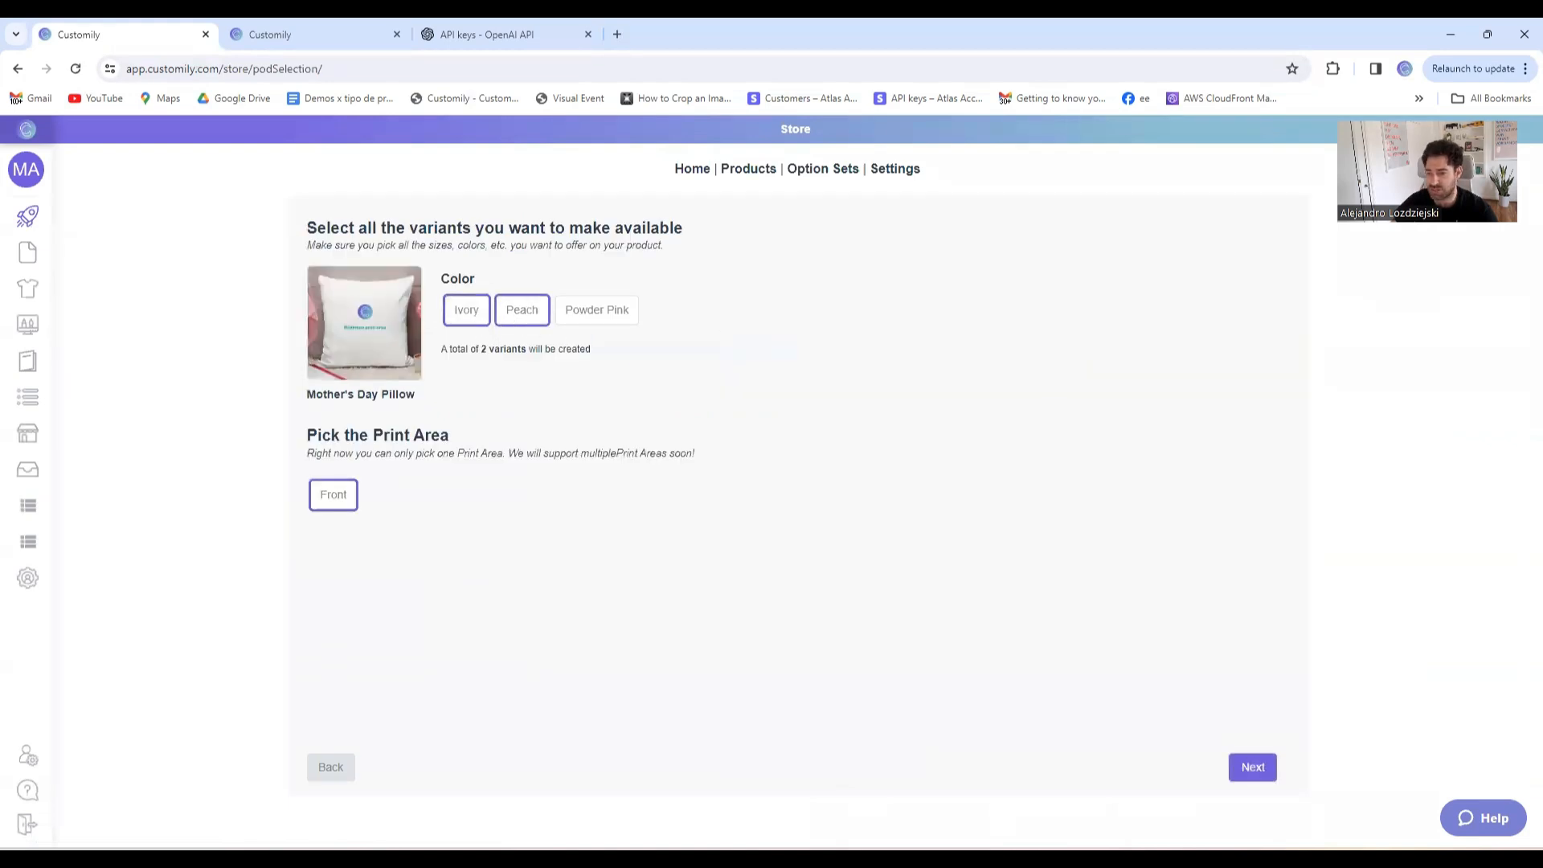
click(1252, 767)
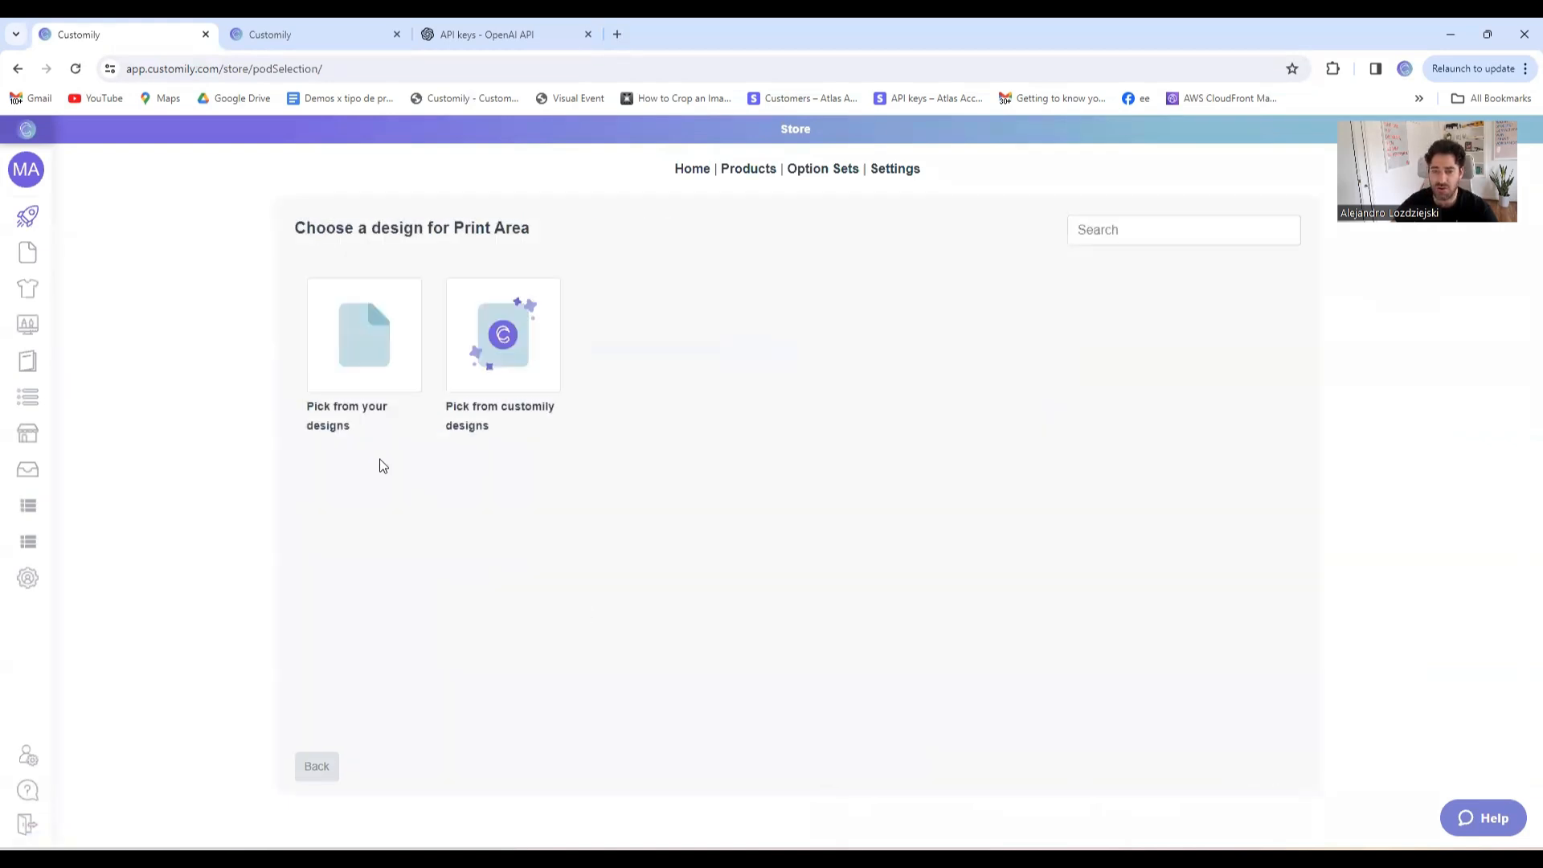
click(503, 334)
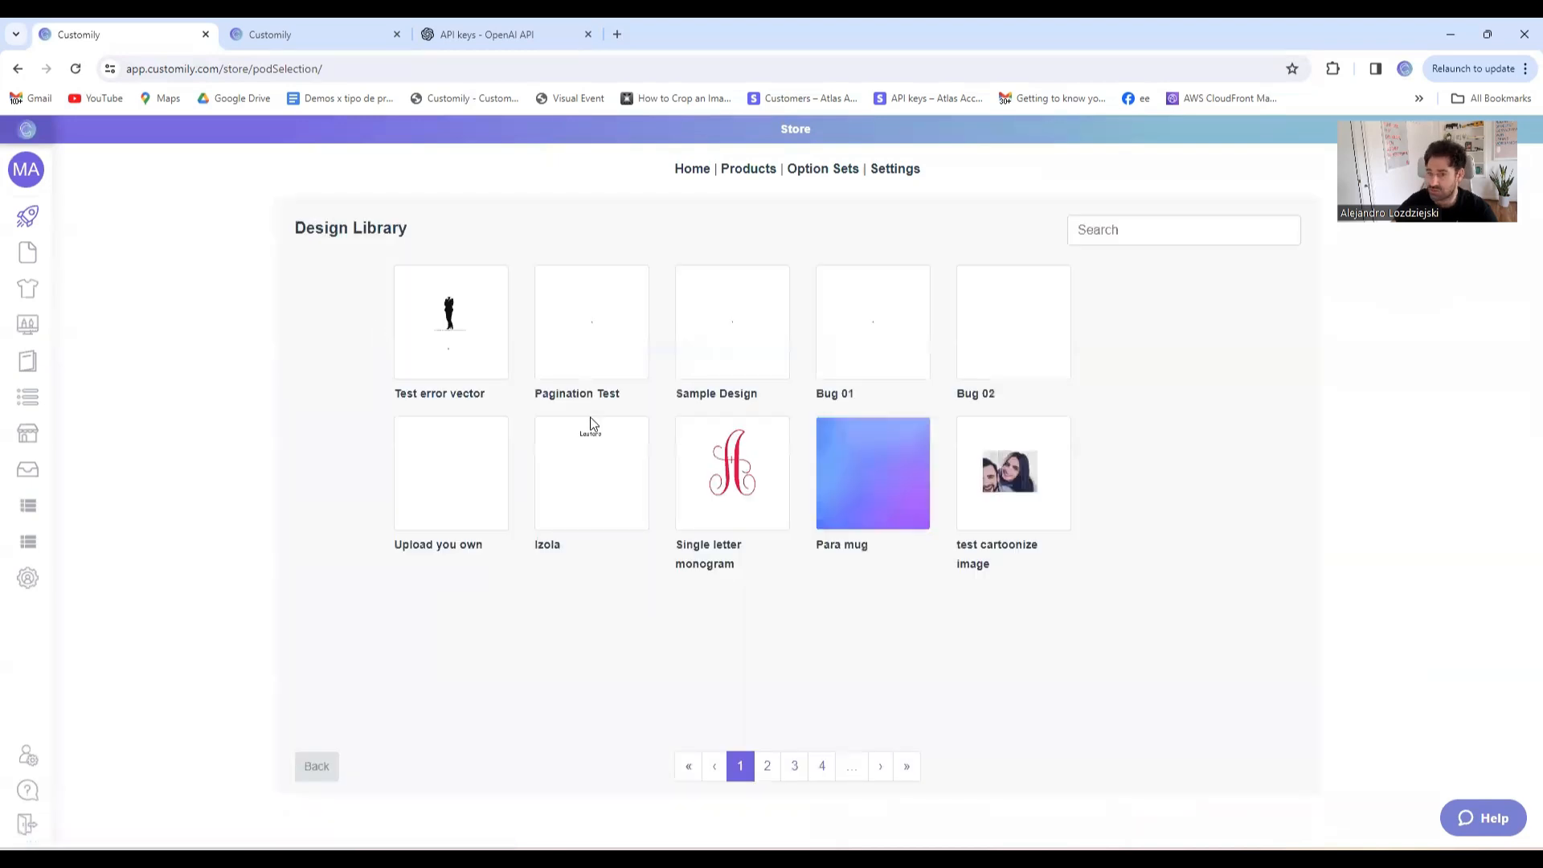
click(905, 765)
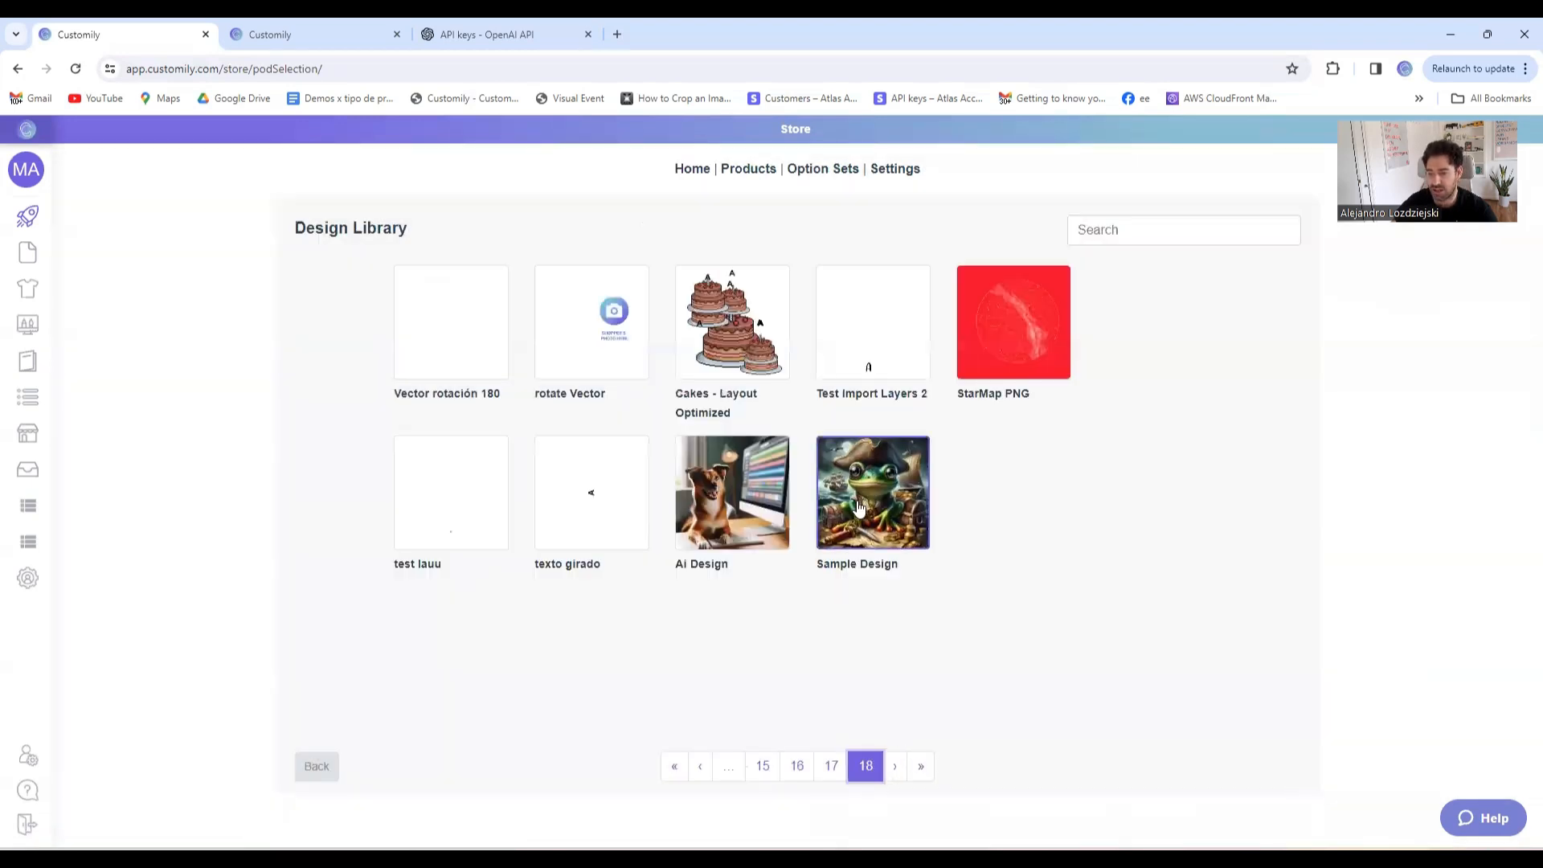
click(871, 491)
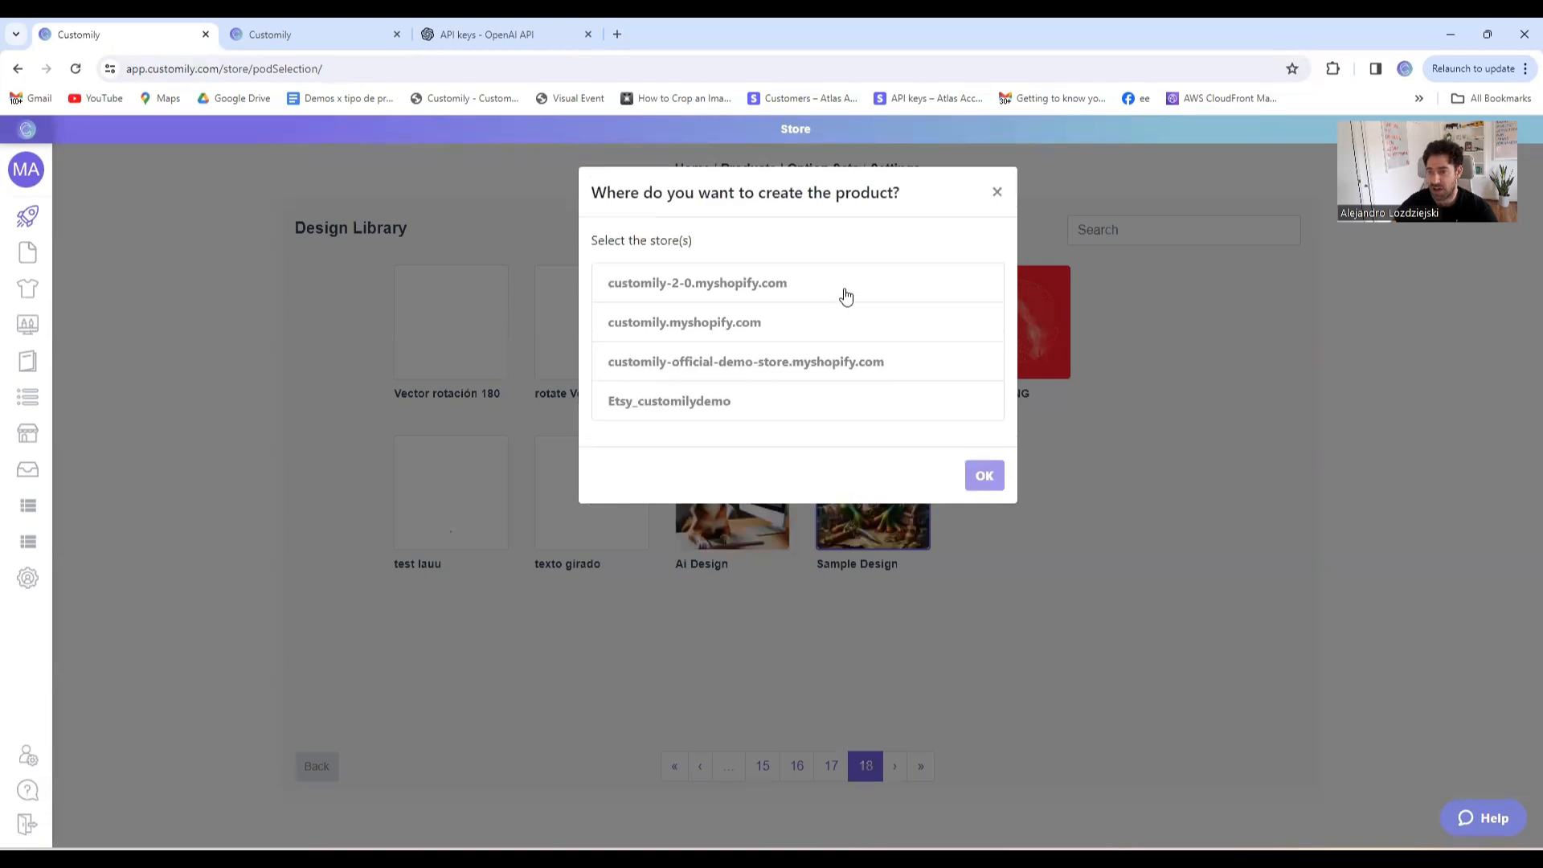
Create the pillow product in customily-2-0.myshopify.com and publish it
click(984, 476)
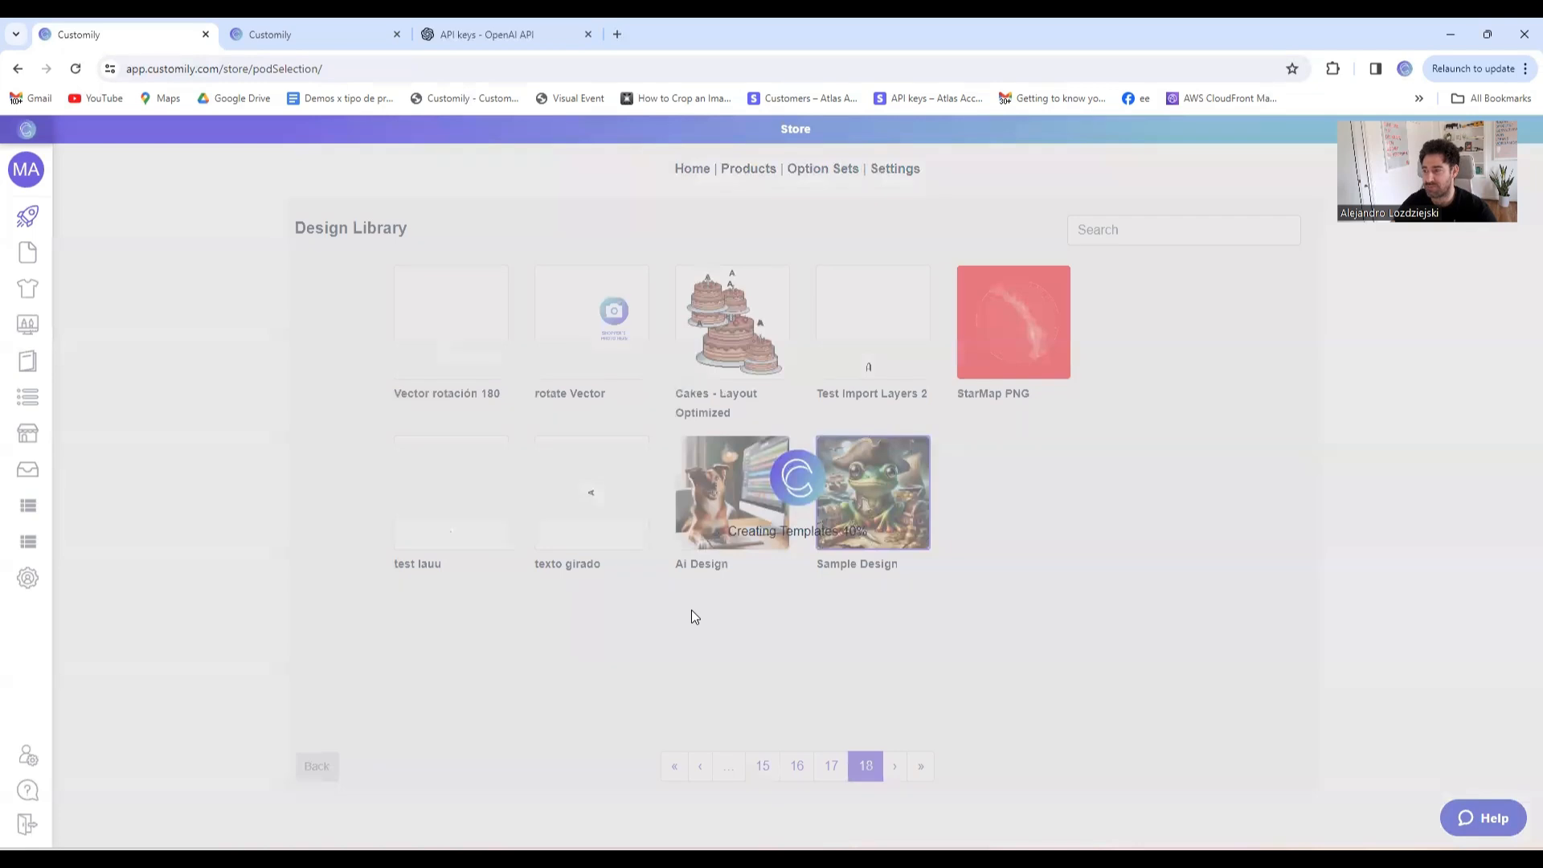
mouse_move(657, 647)
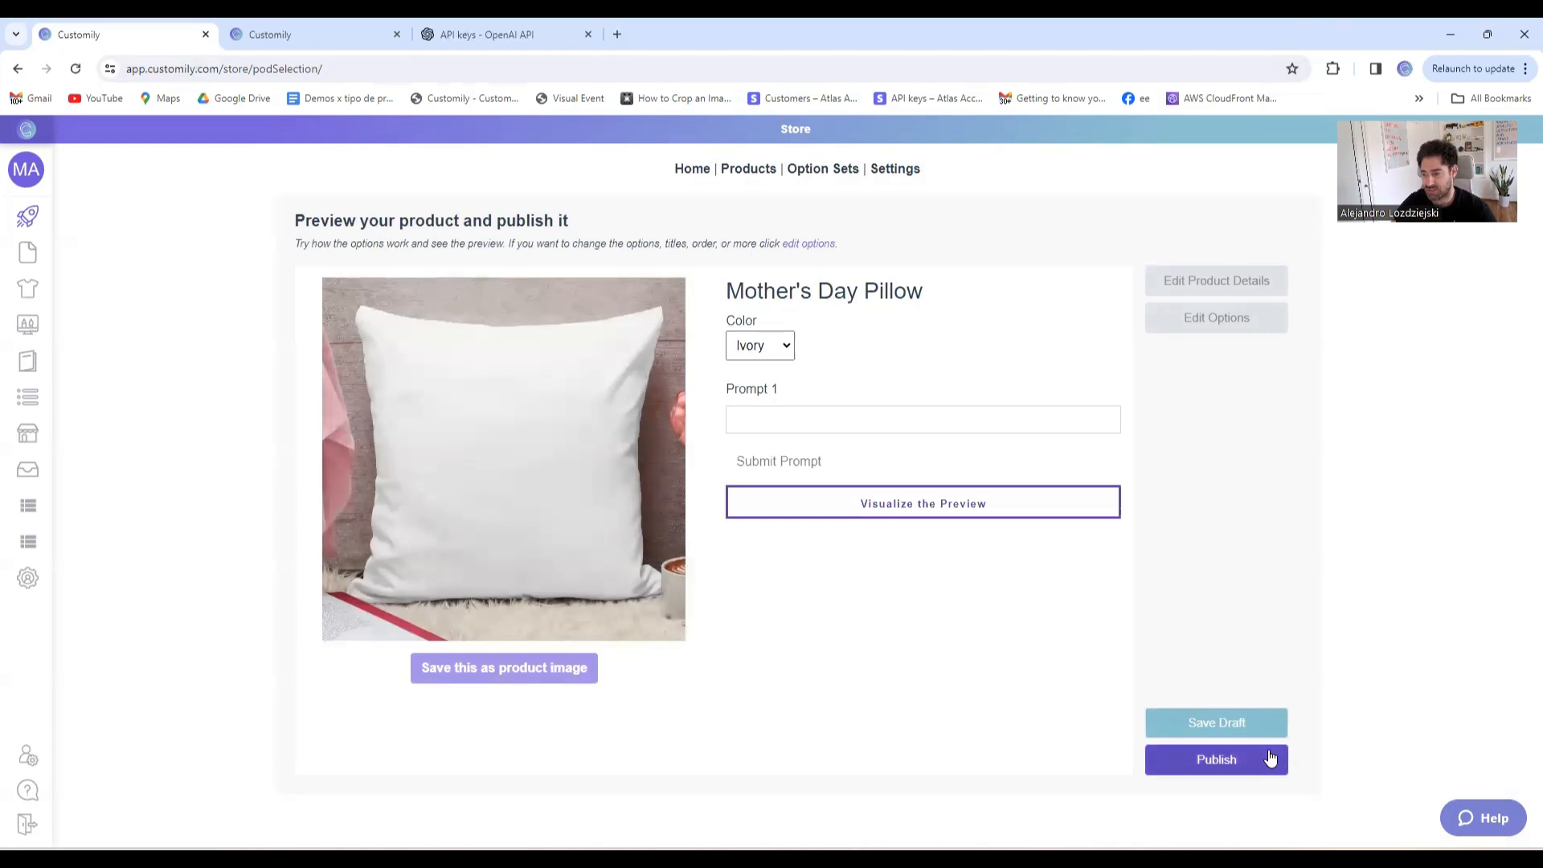
click(1216, 759)
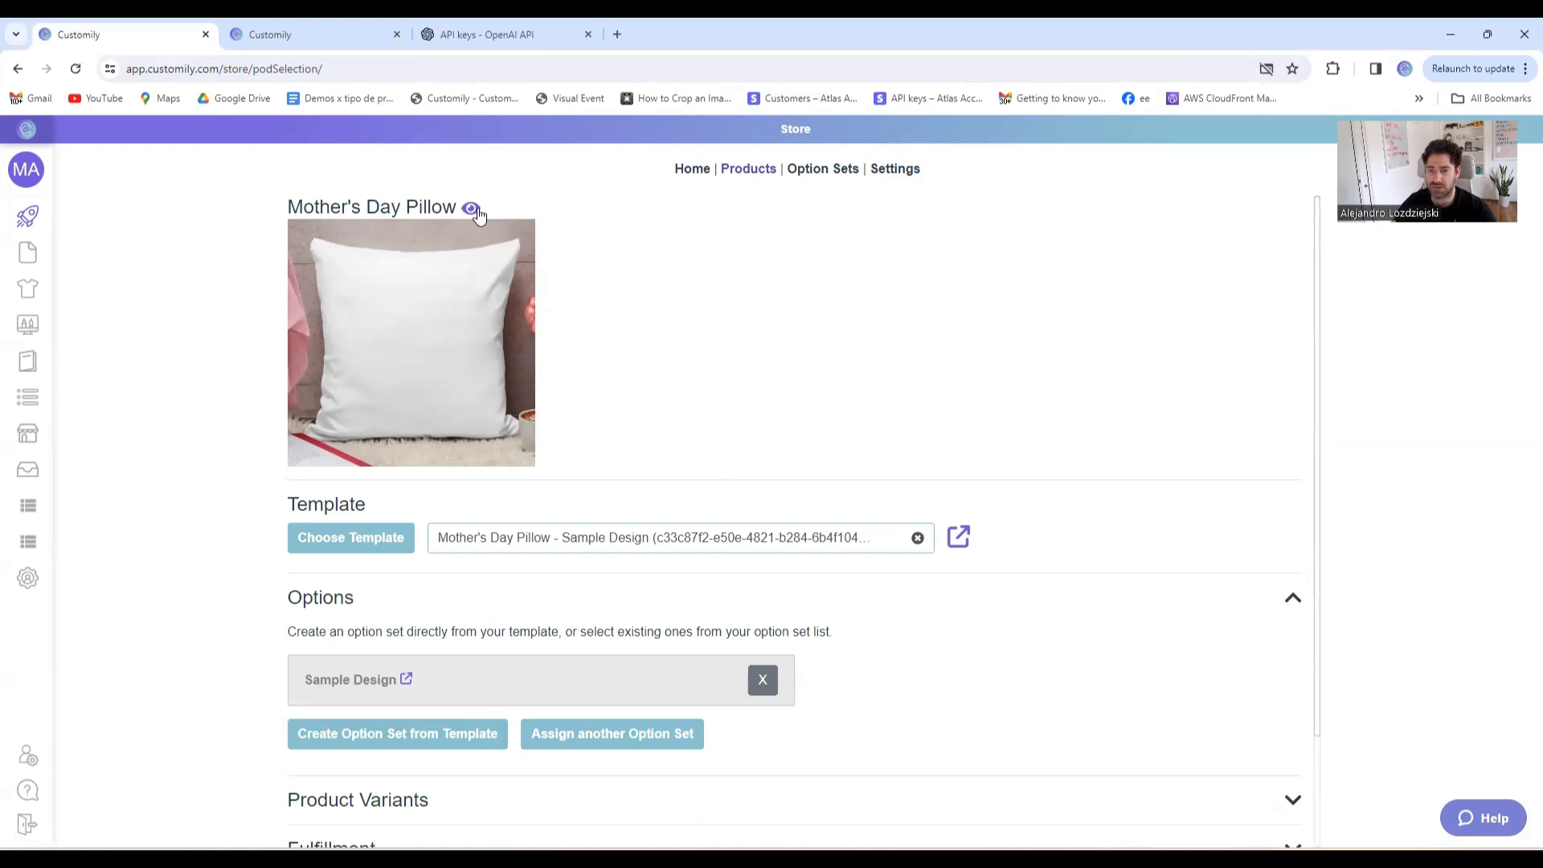
View the pillow on the storefront and submit 'a giraffe pirate' as Prompt 1
click(471, 207)
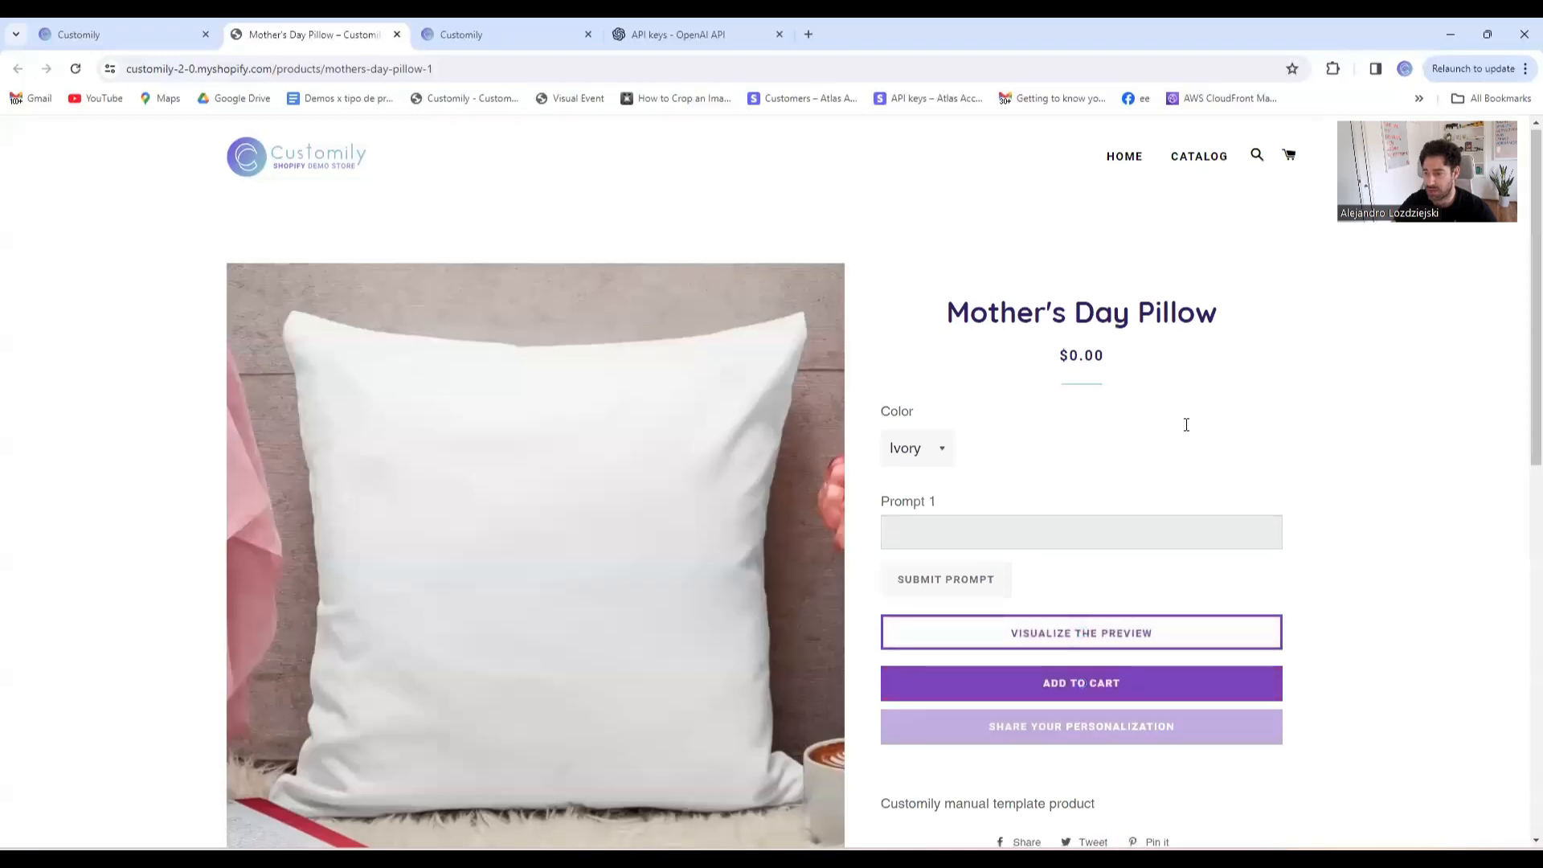
scroll(down, 3)
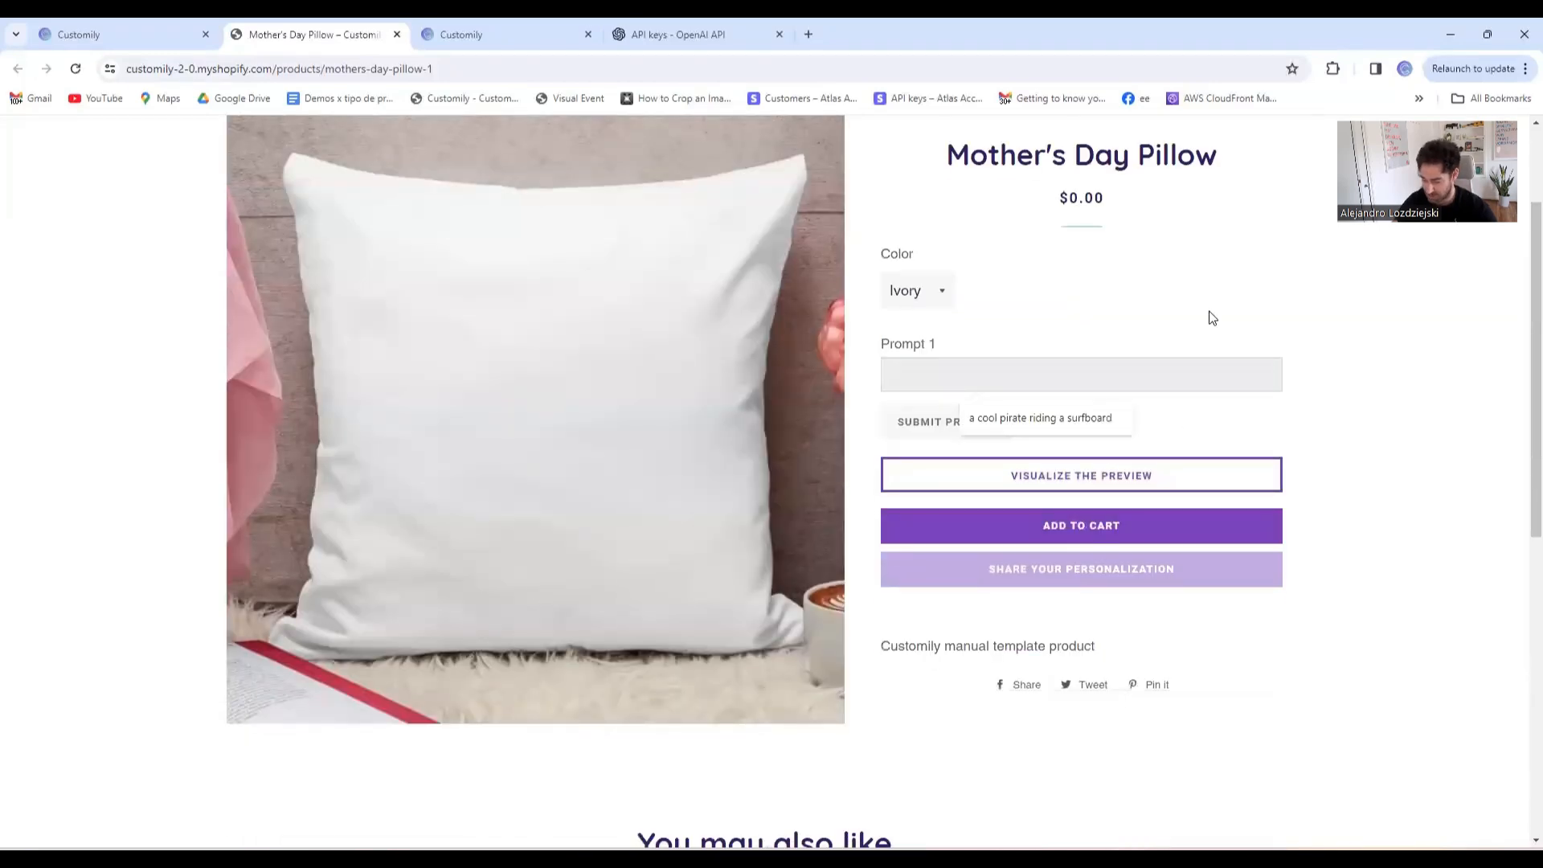
text(a jiraffe pi)
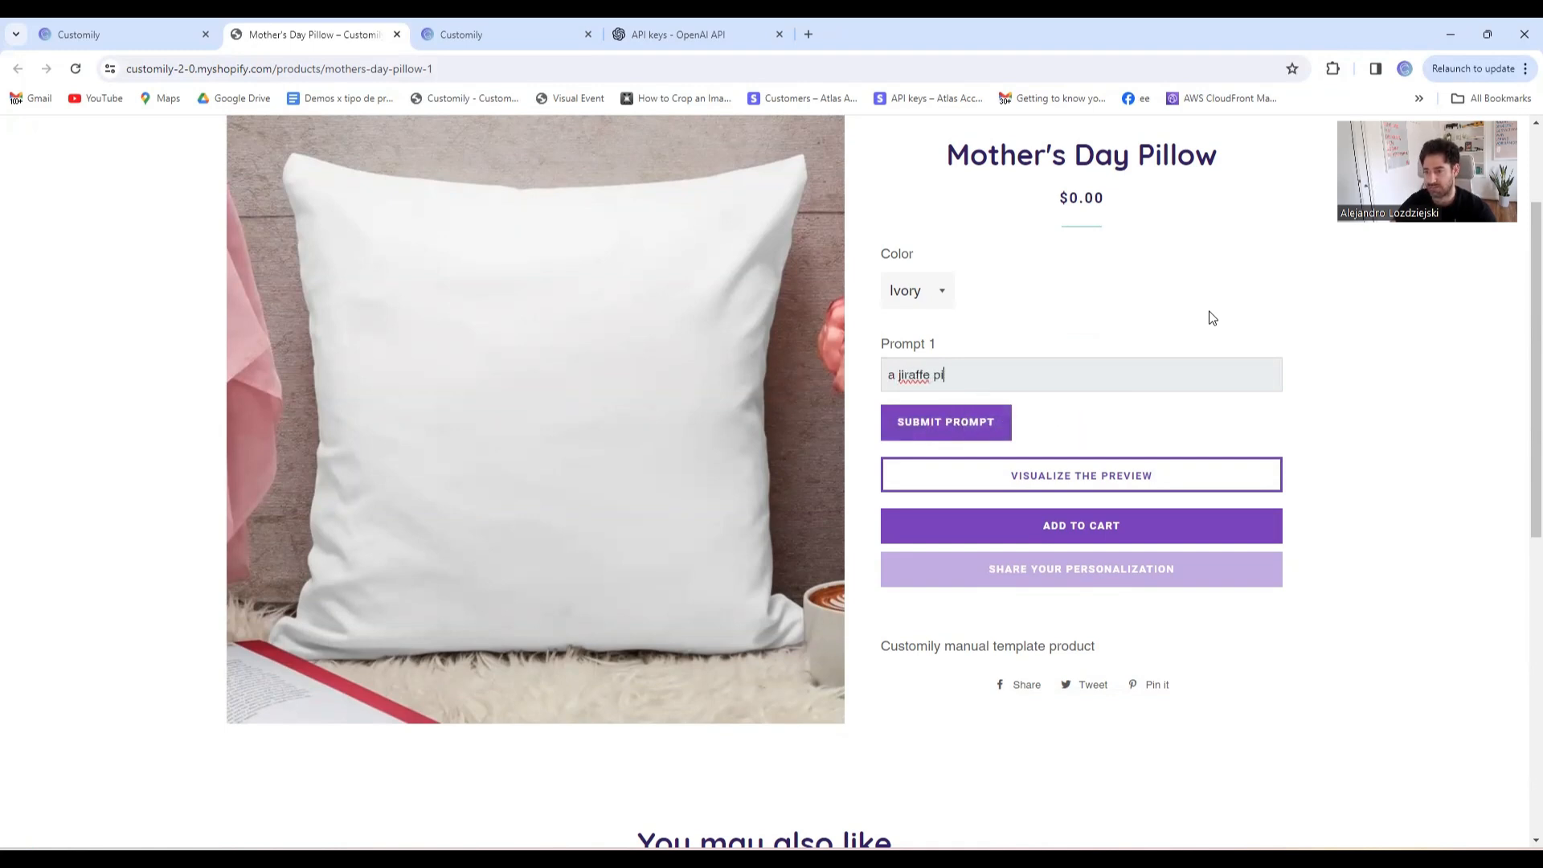
text(rate)
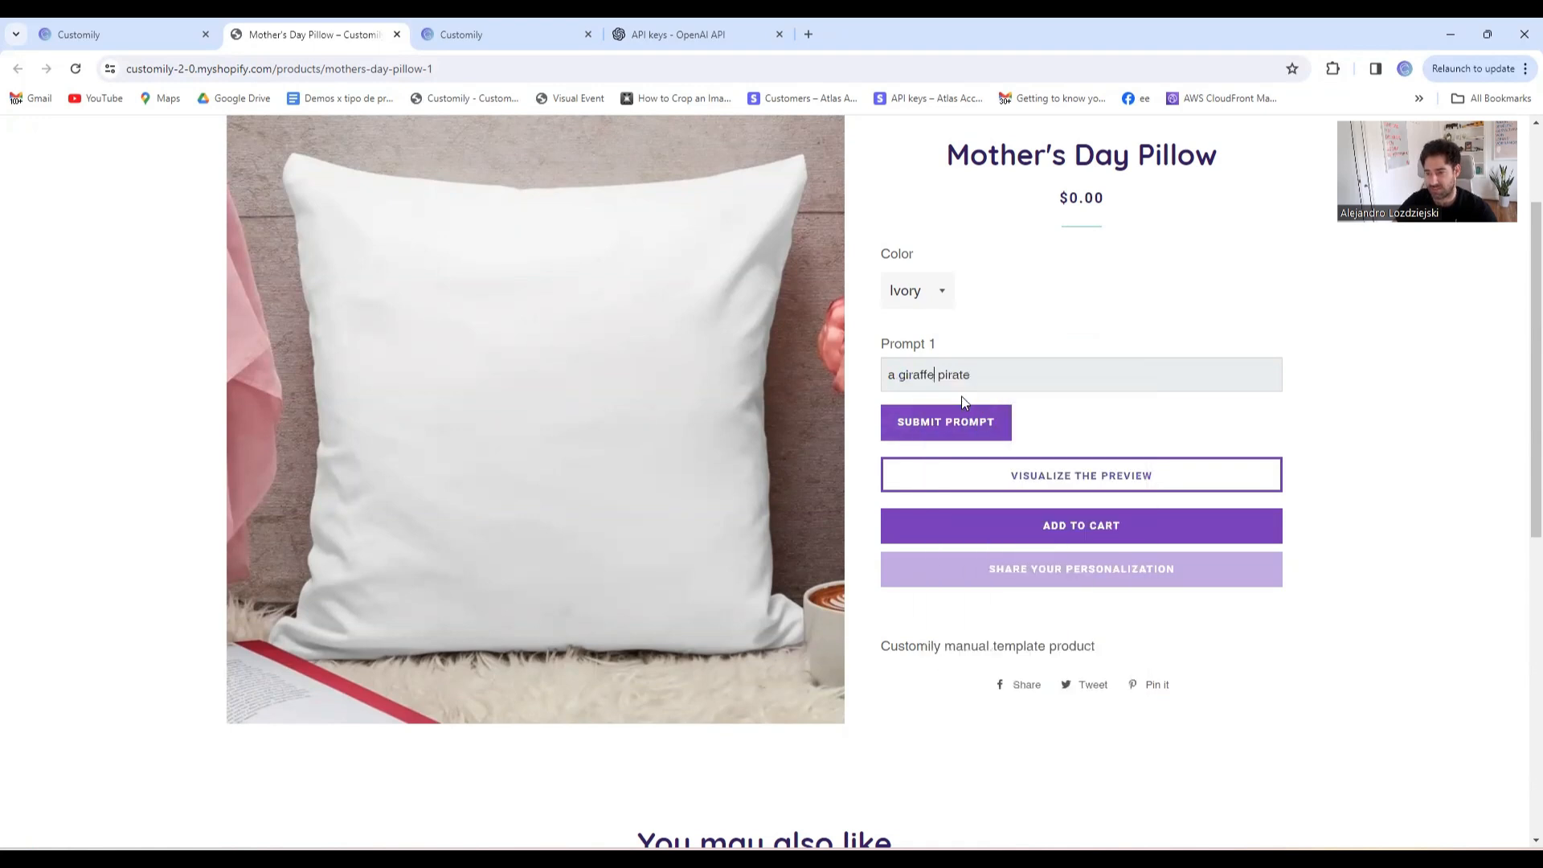
click(945, 421)
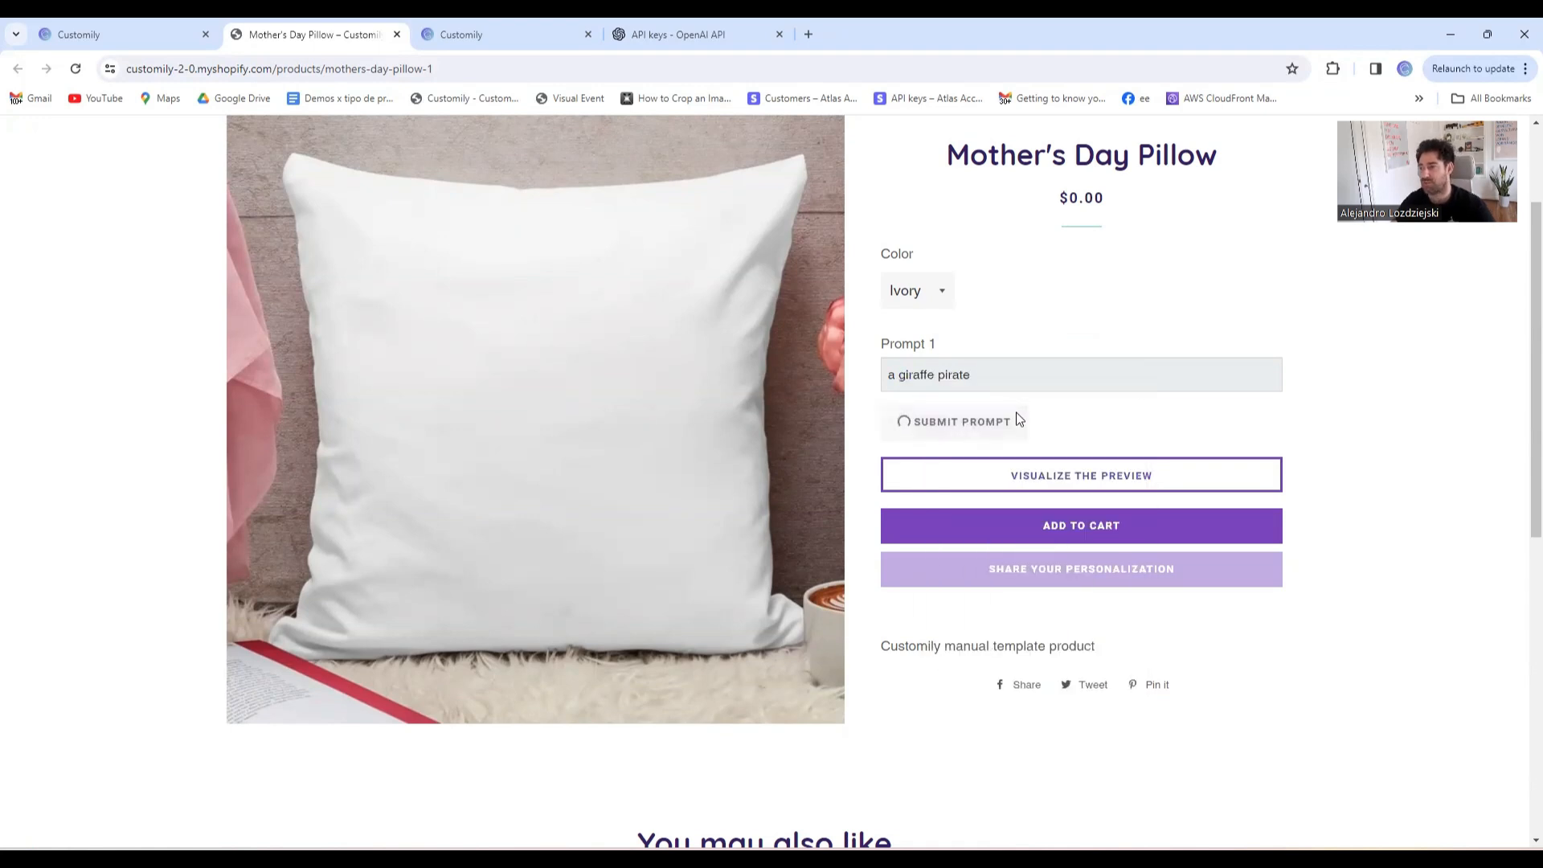
Wait for the prompt to finish until the giraffe pirate image shows on the pillow preview
click(953, 421)
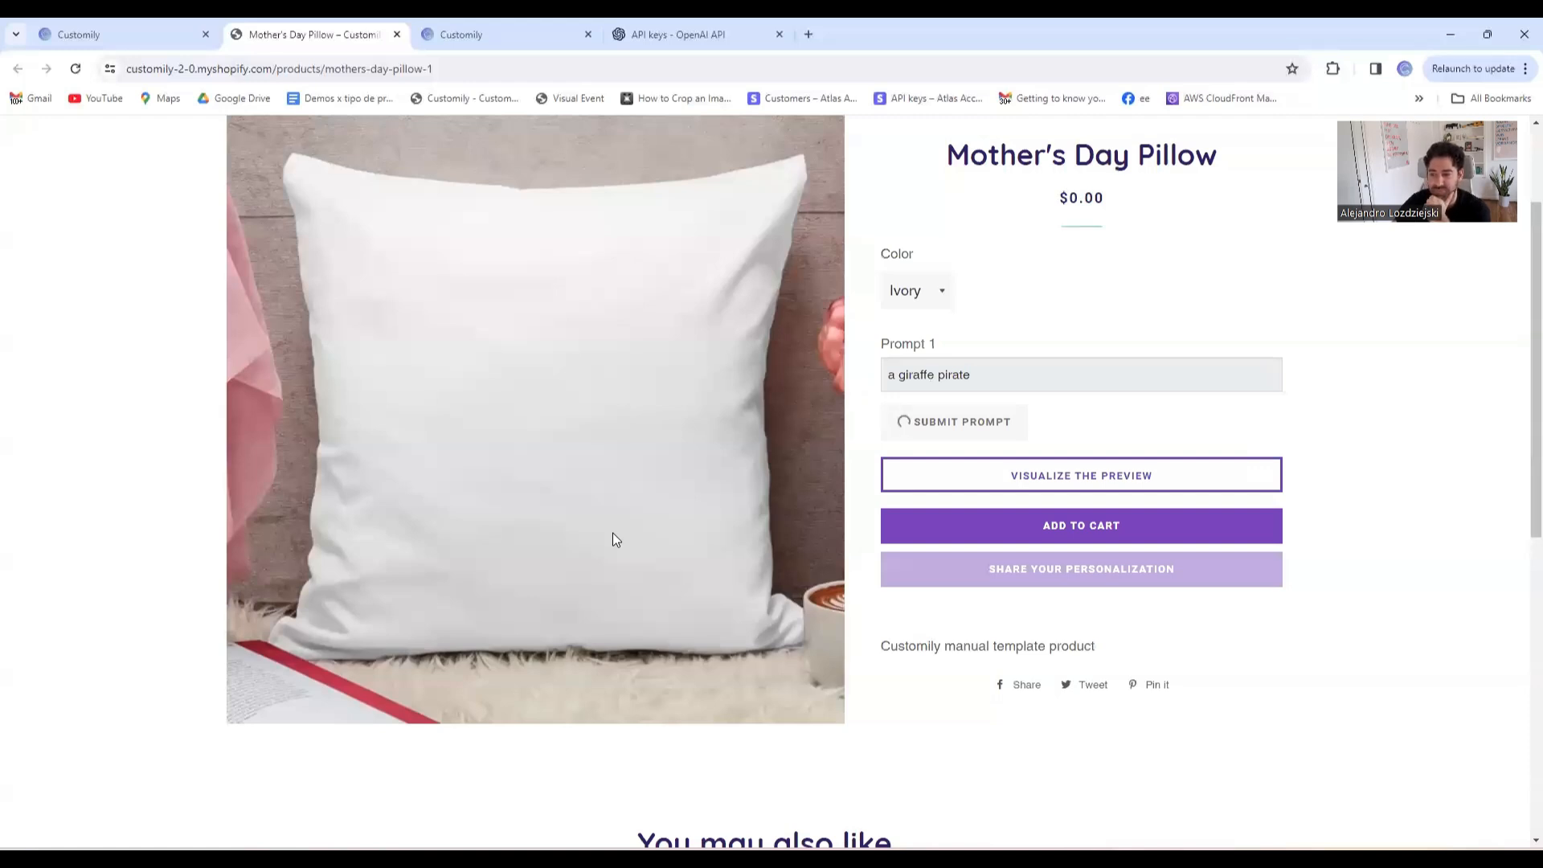
click(953, 421)
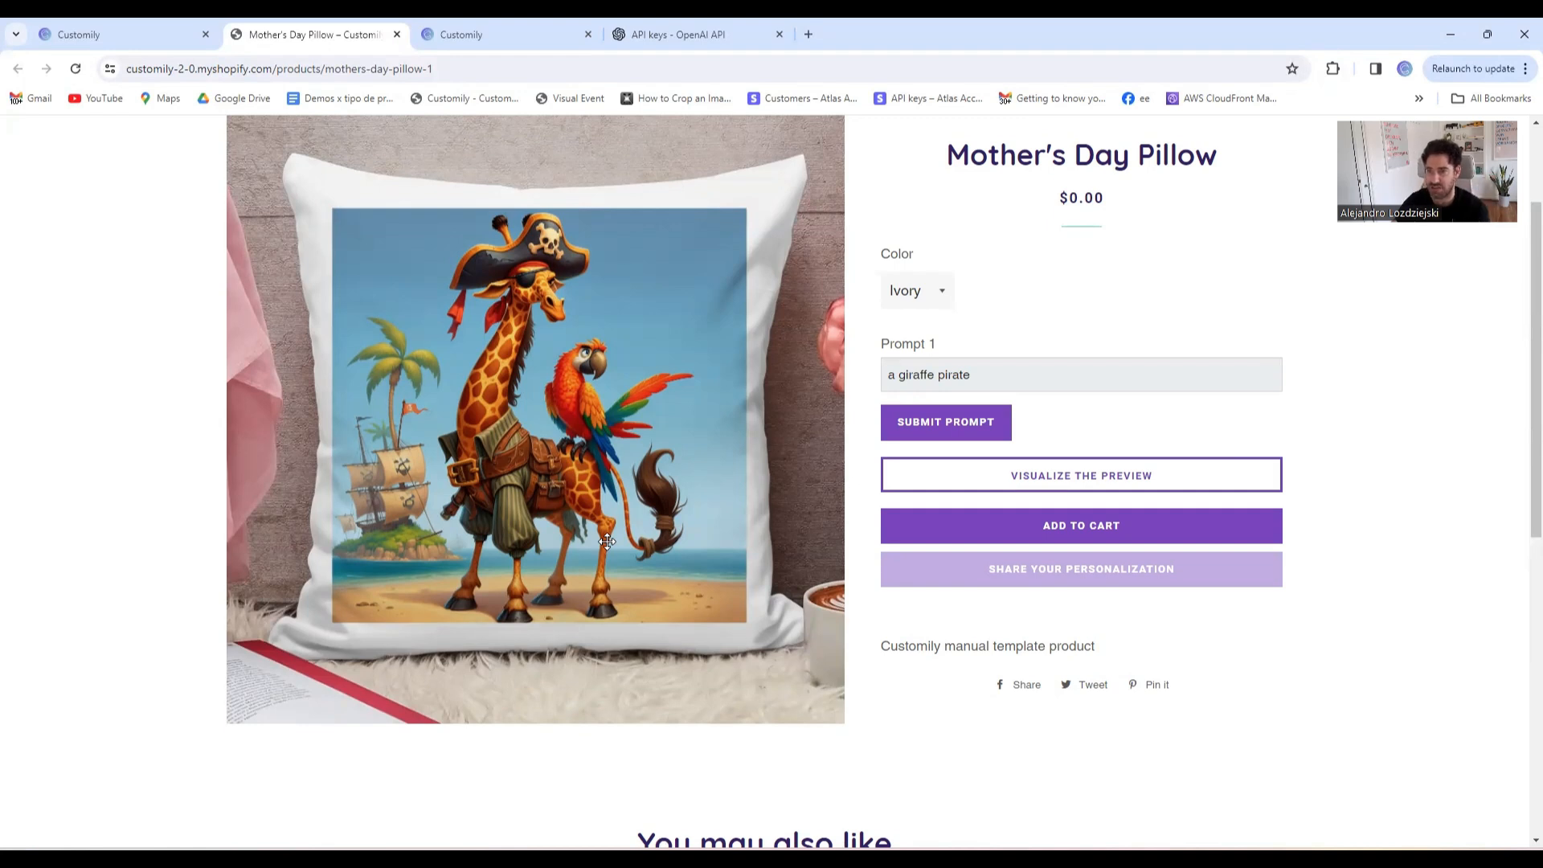
mouse_move(1372, 569)
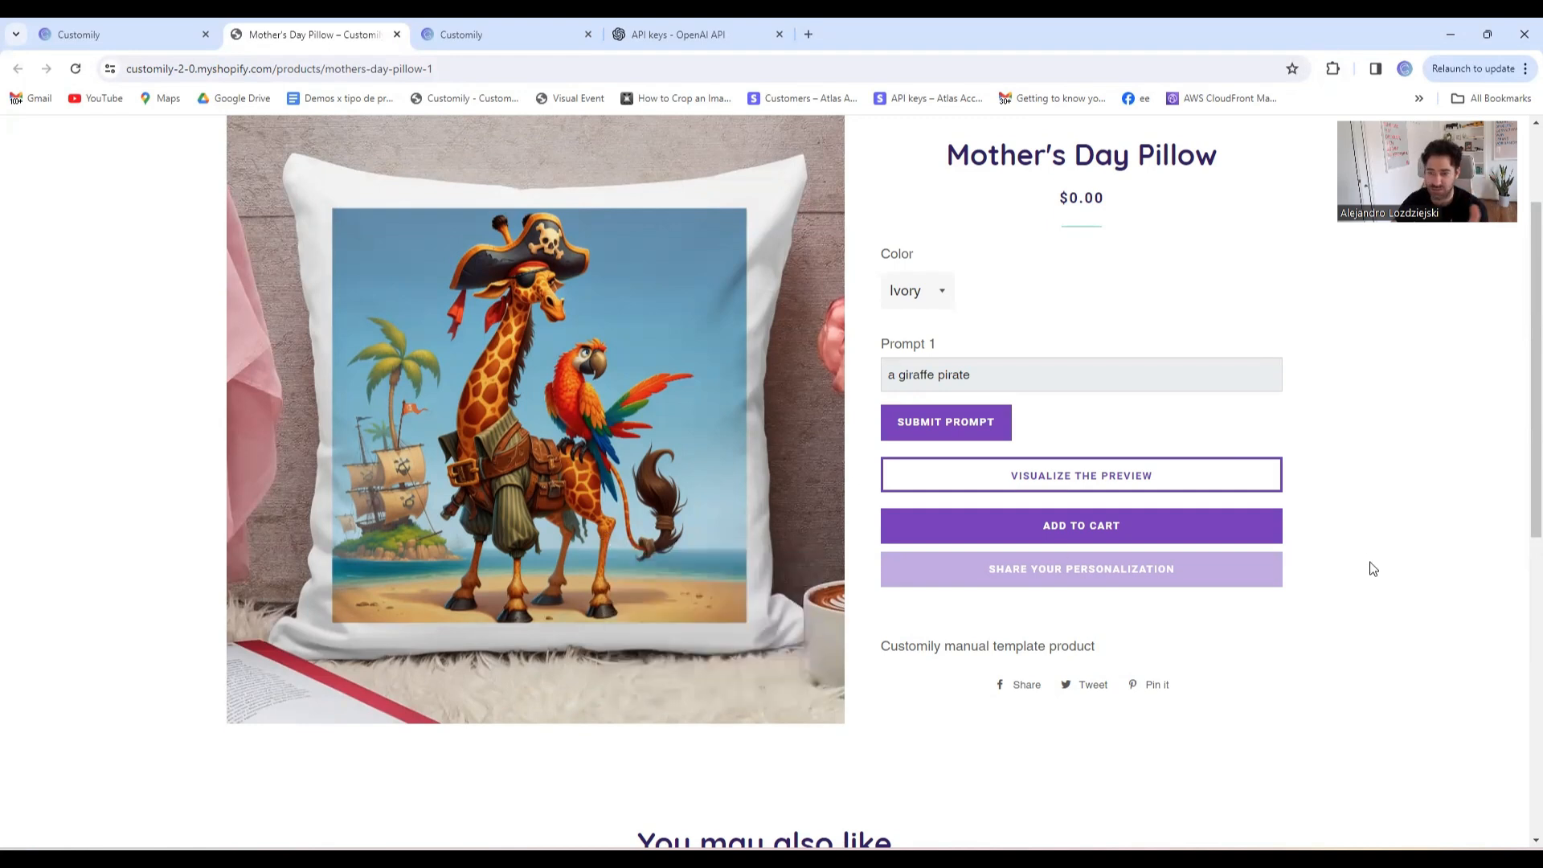
mouse_move(1356, 578)
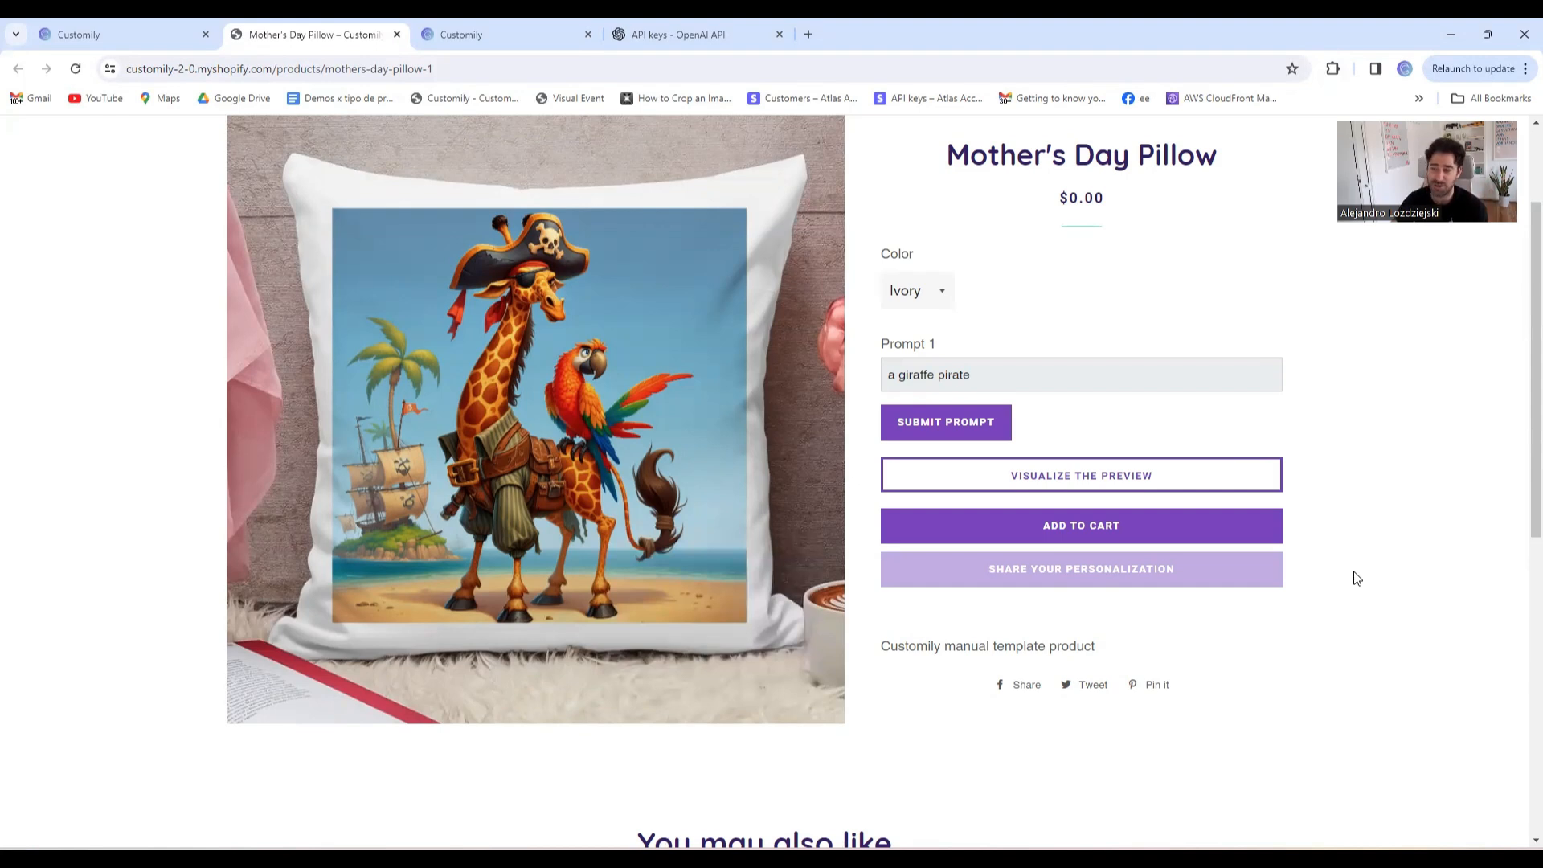